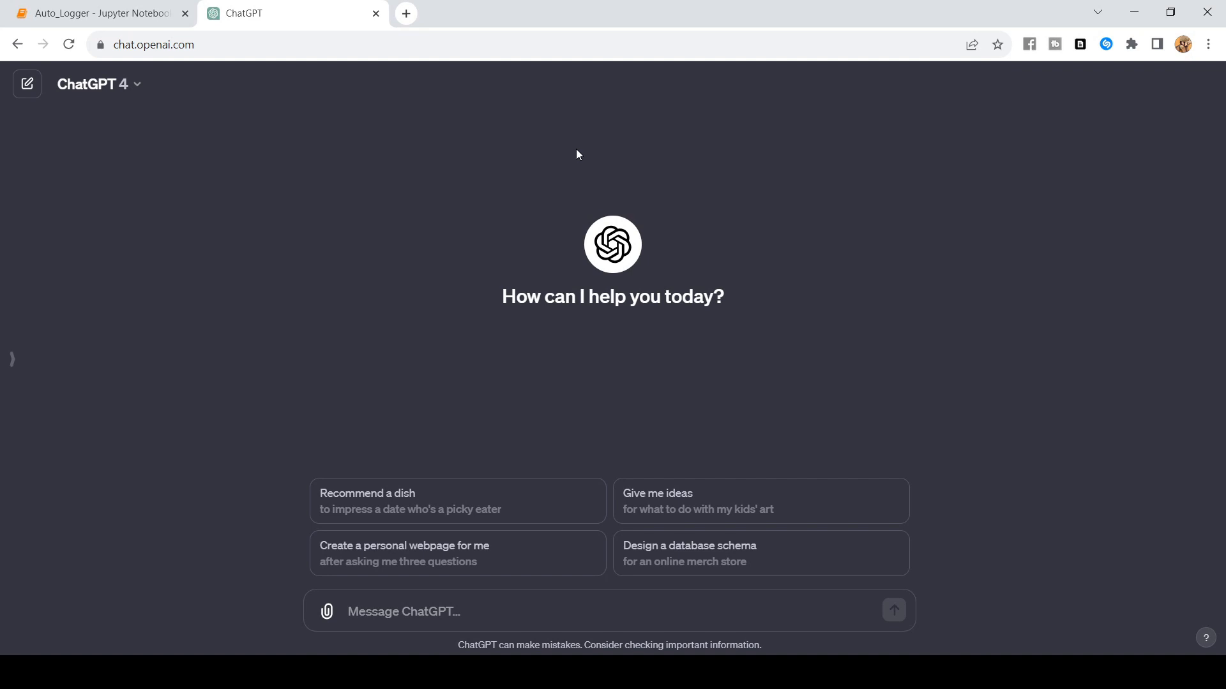
mouse_move(562, 137)
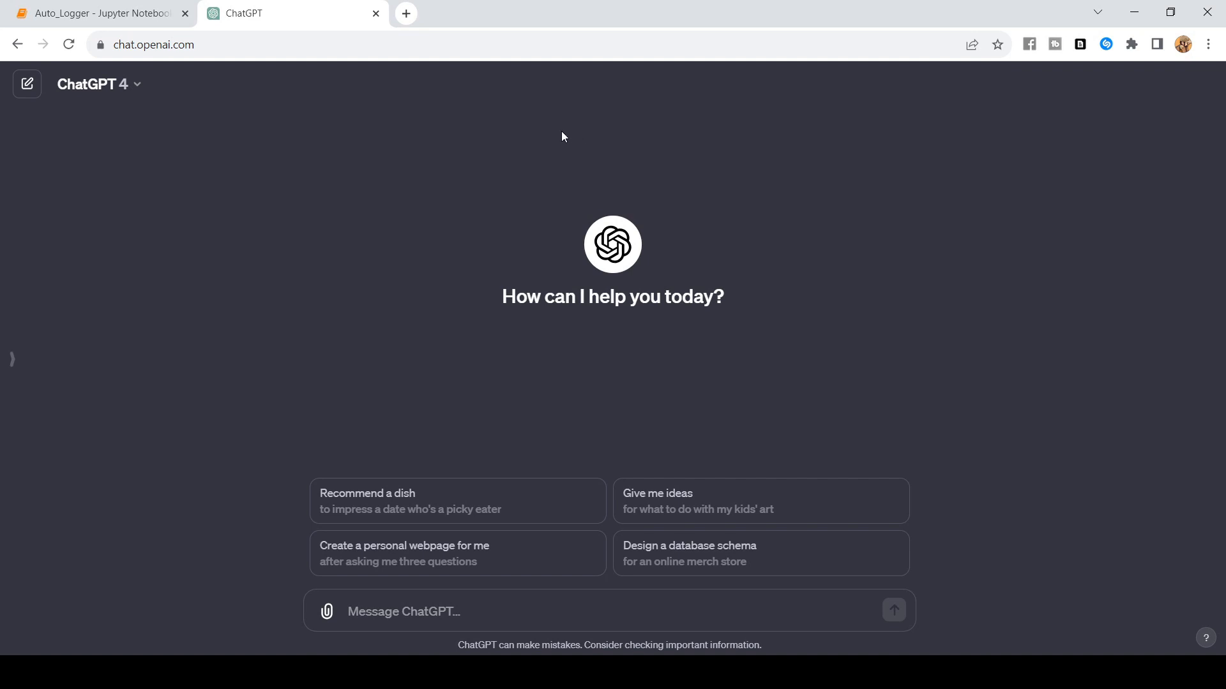
mouse_move(563, 184)
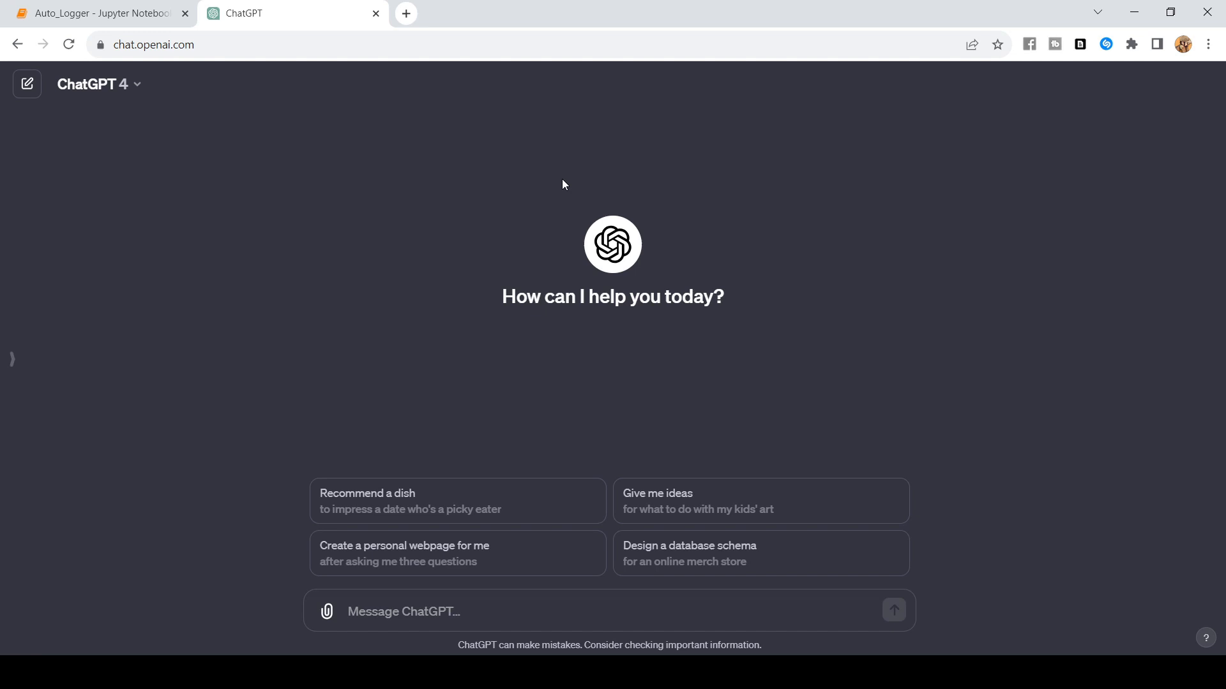
mouse_move(570, 178)
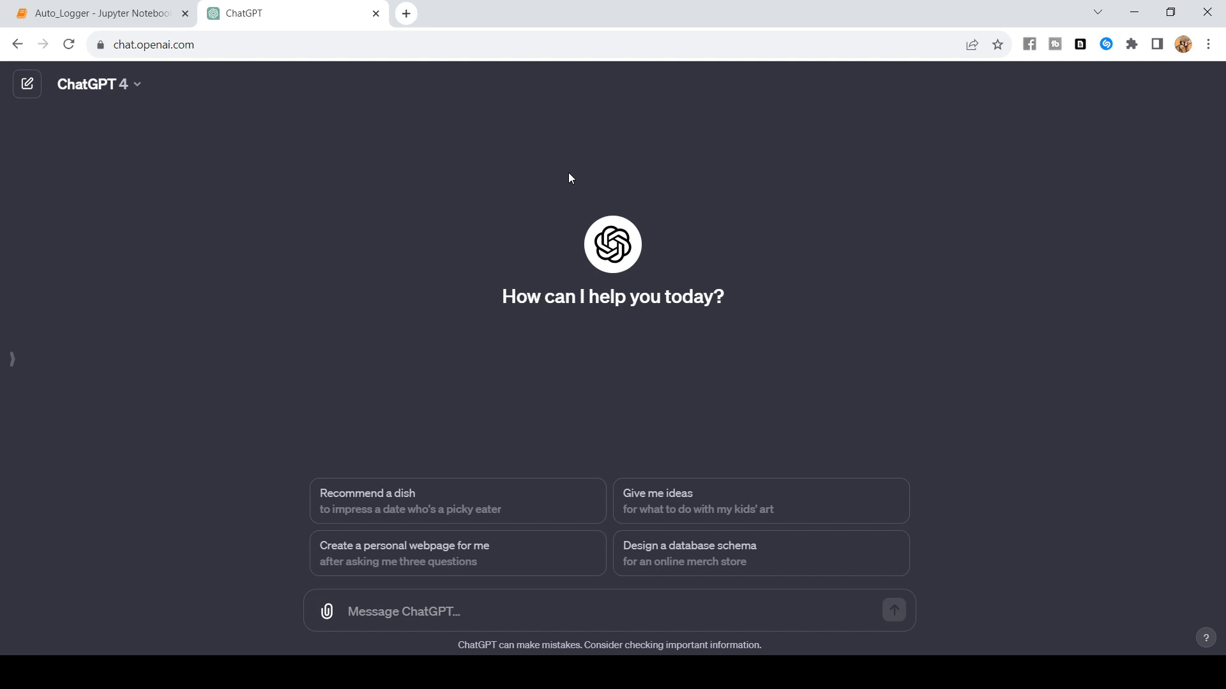
mouse_move(545, 184)
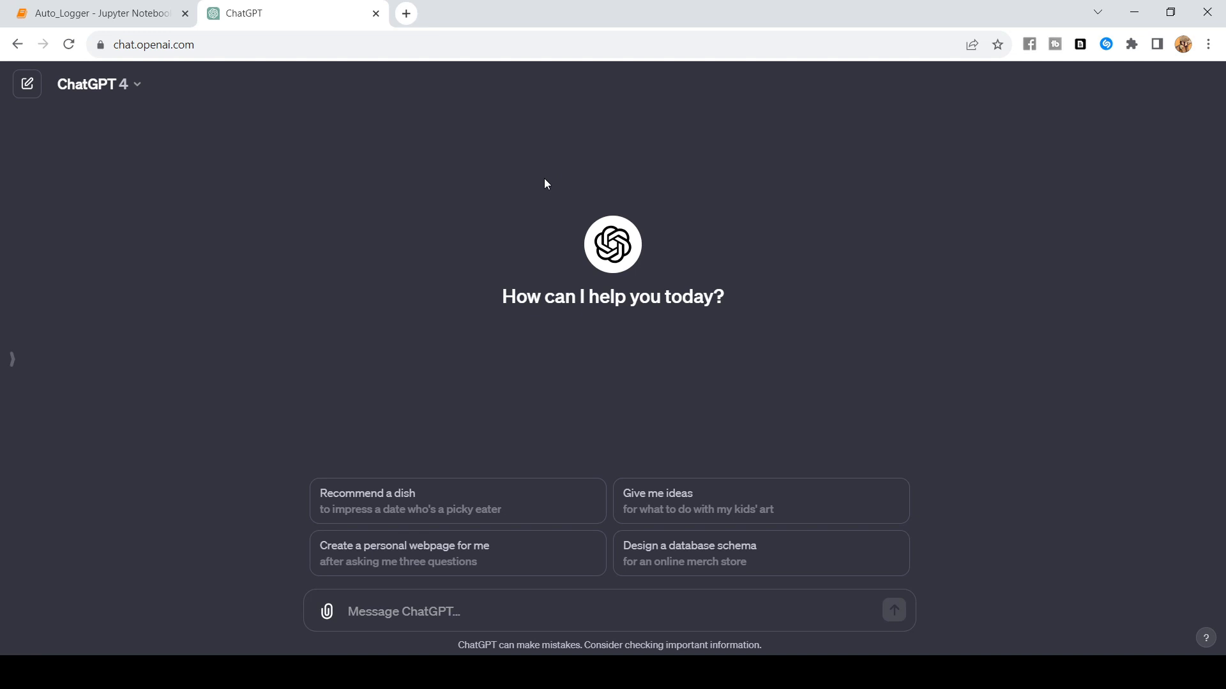
mouse_move(536, 205)
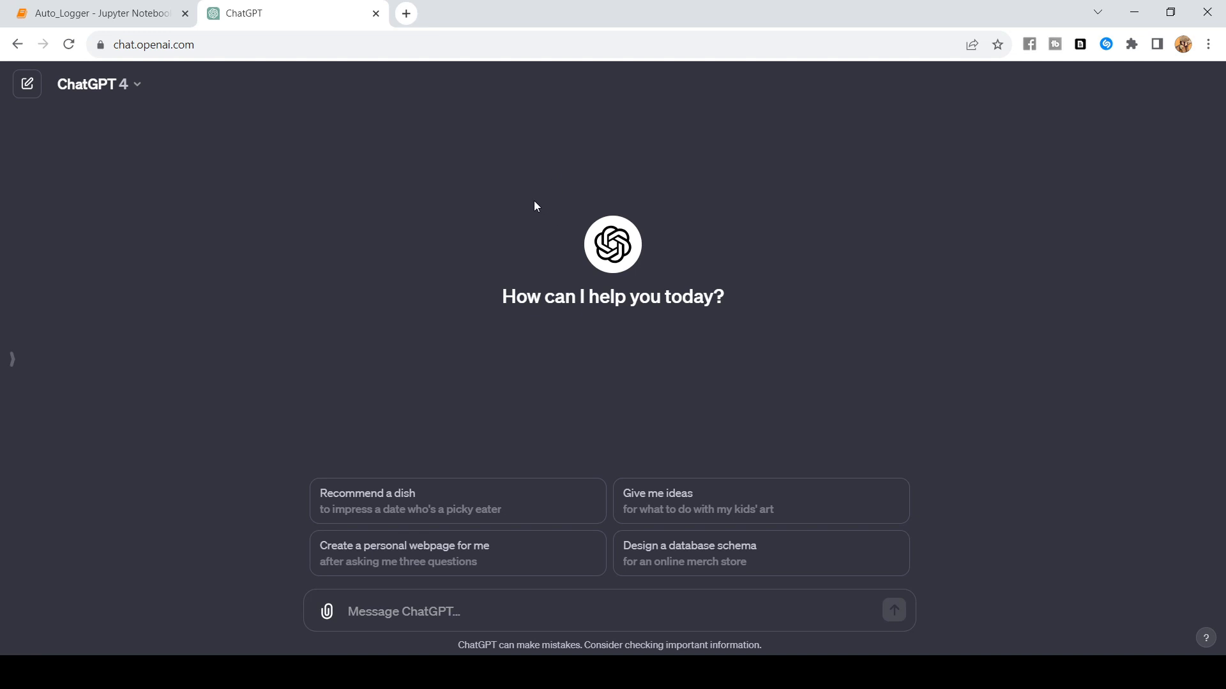
mouse_move(539, 205)
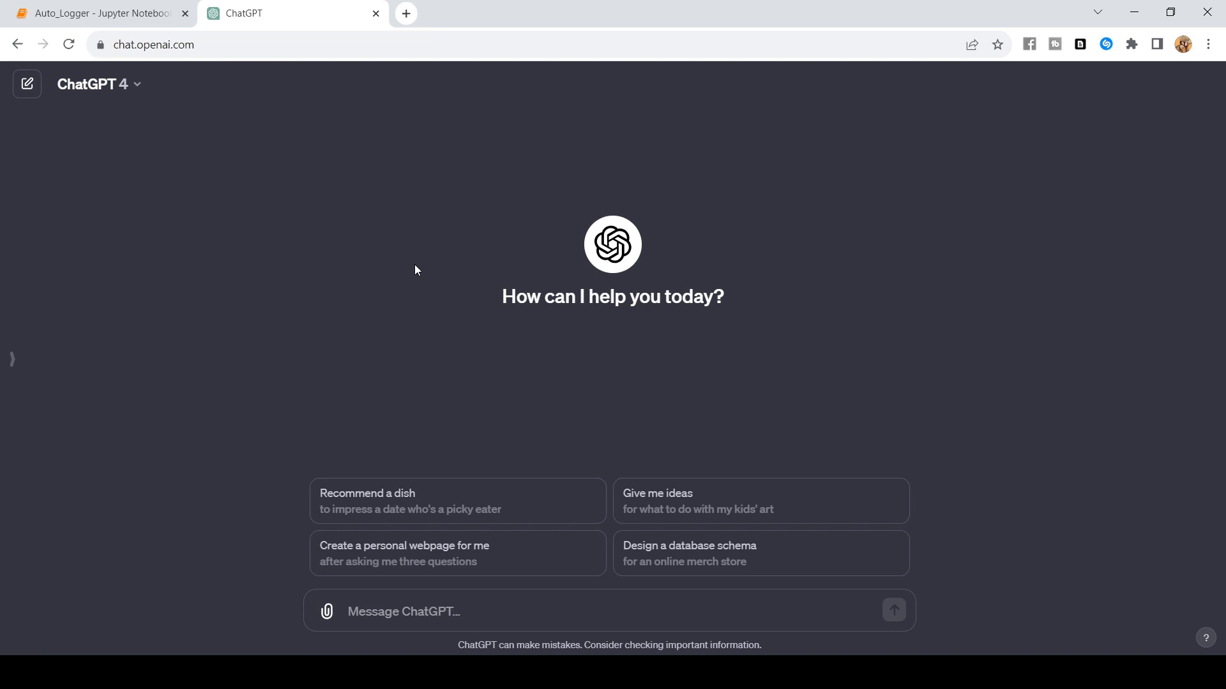
mouse_move(396, 276)
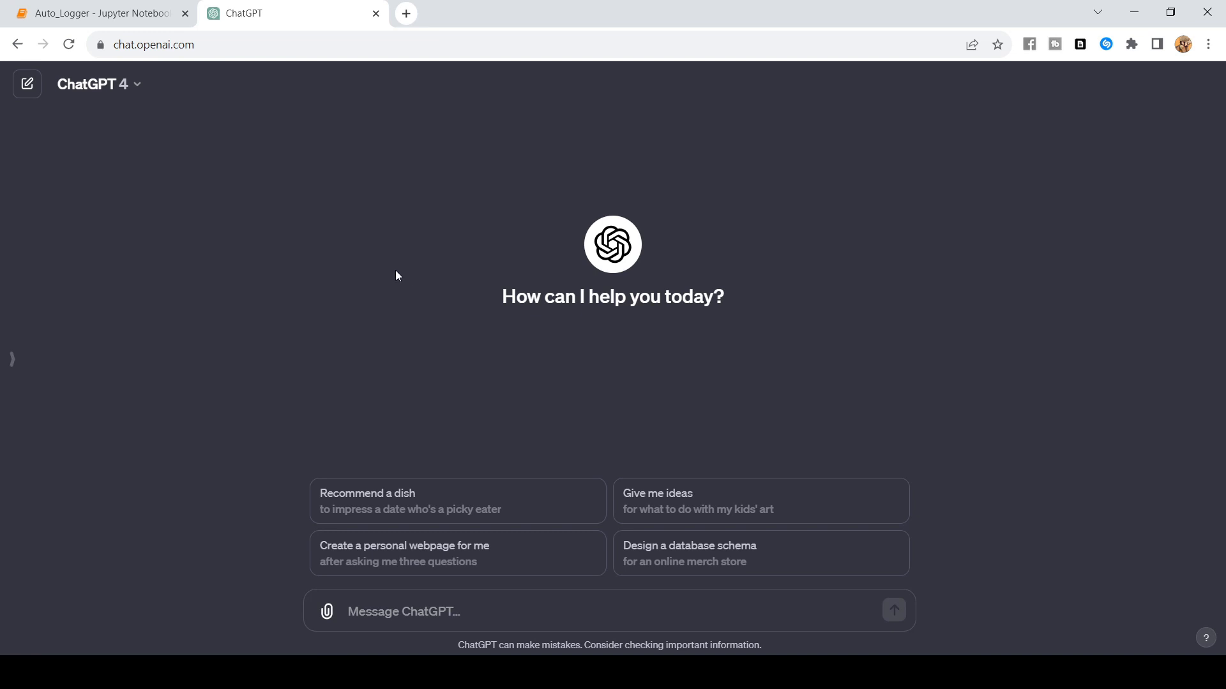
mouse_move(323, 292)
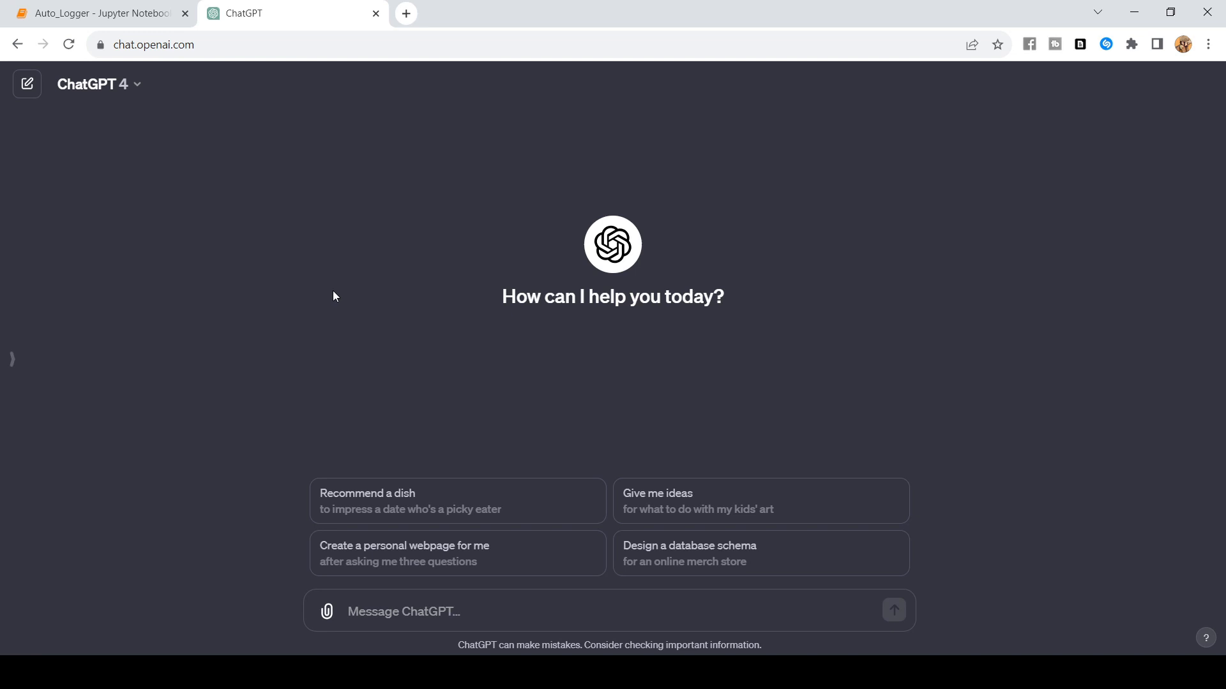
mouse_move(406, 311)
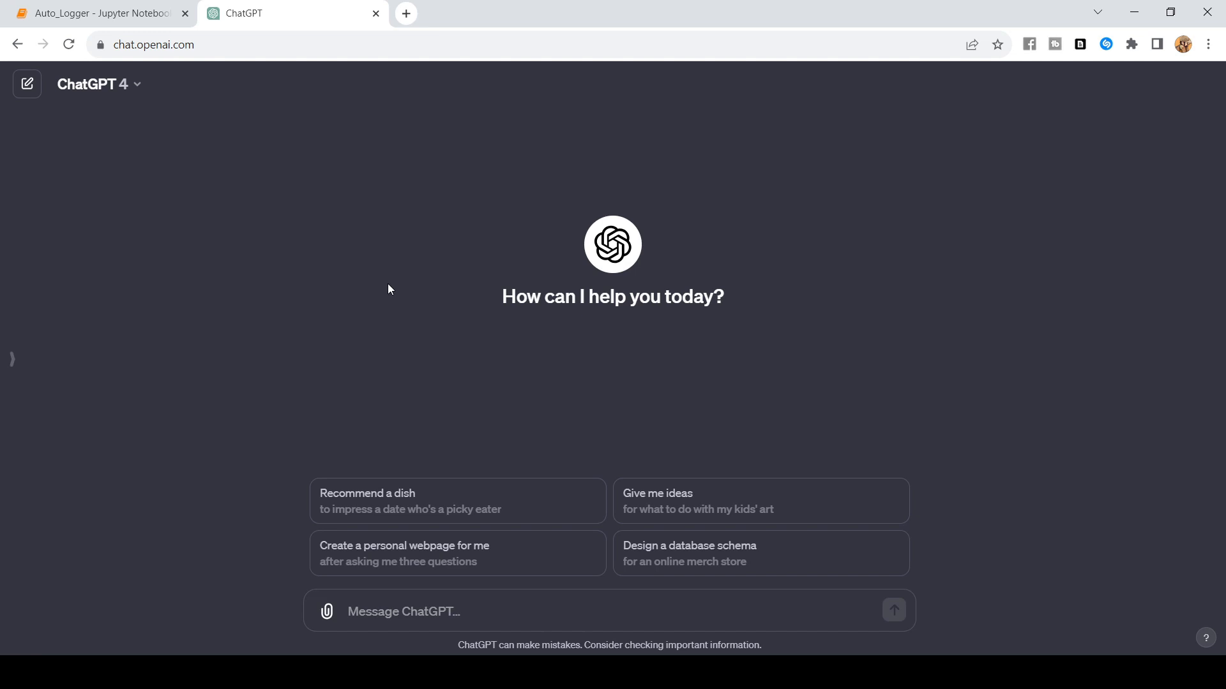
mouse_move(370, 302)
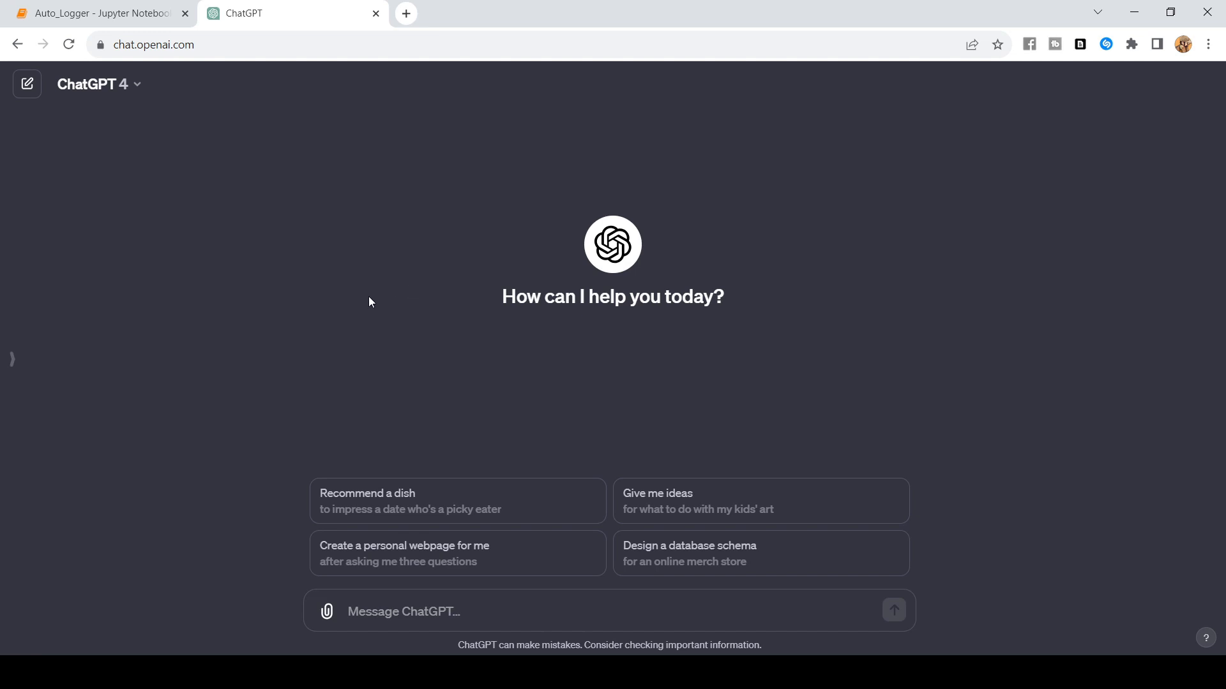
mouse_move(408, 312)
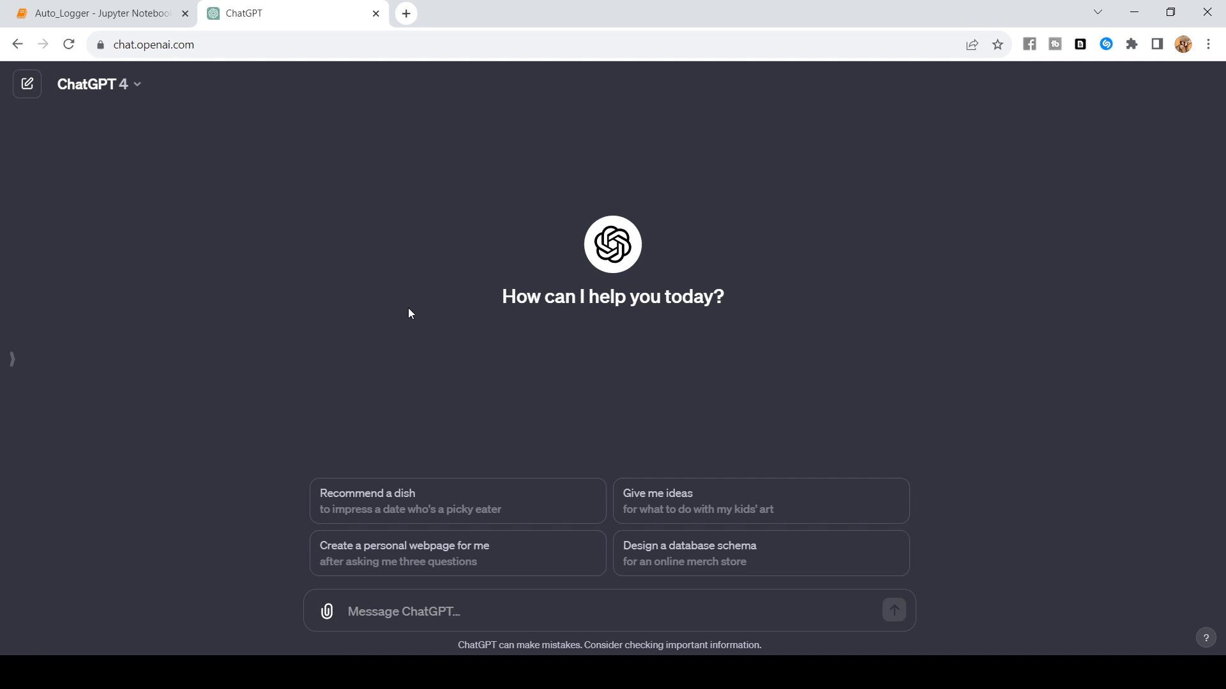
mouse_move(456, 402)
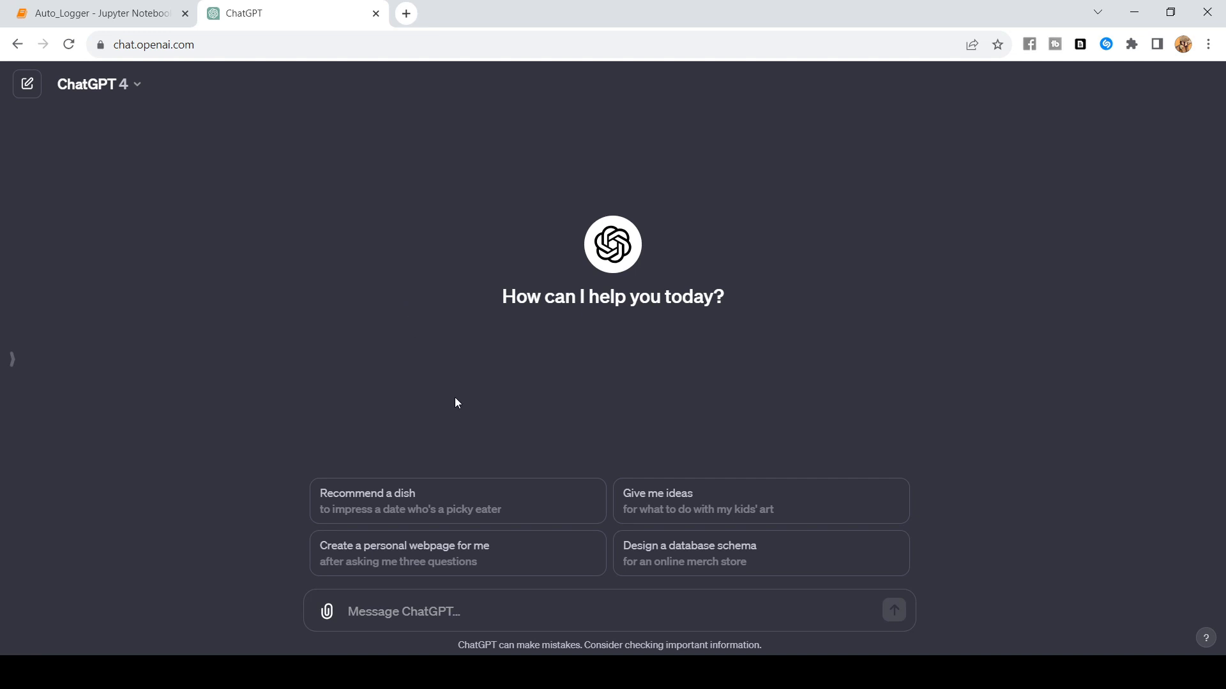
mouse_move(445, 347)
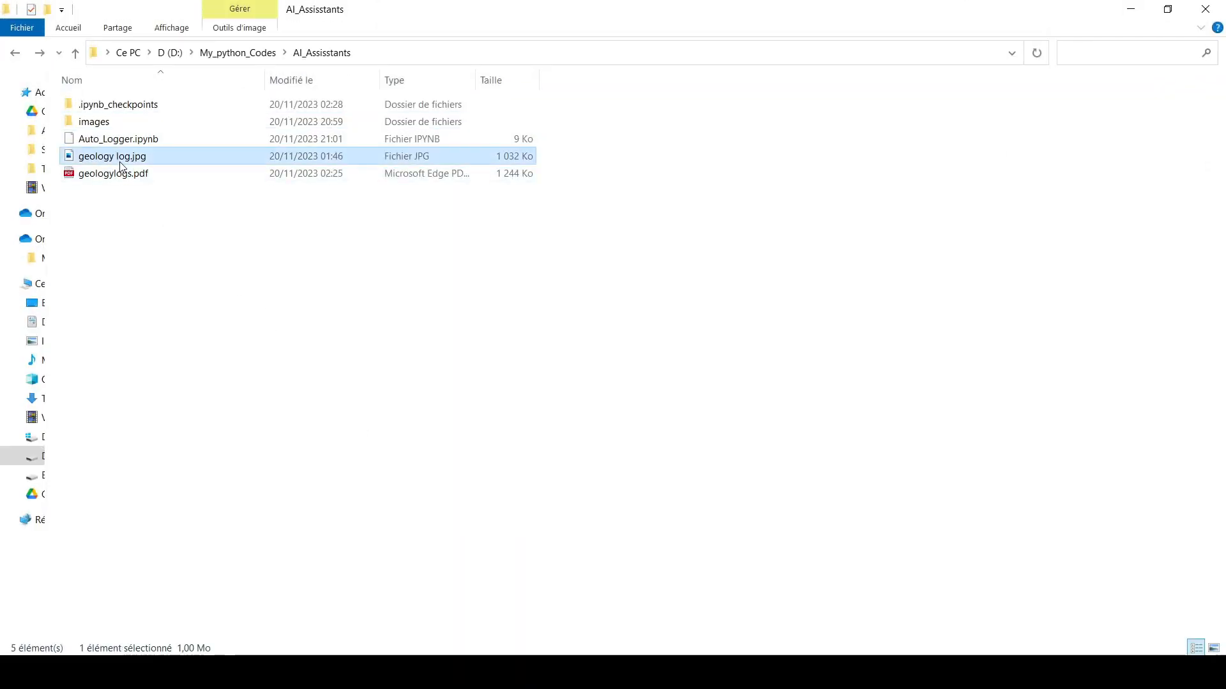
Open geology log.jpg to view the hand-drawn DH1 borehole layers from marl to limestone
double_click(113, 155)
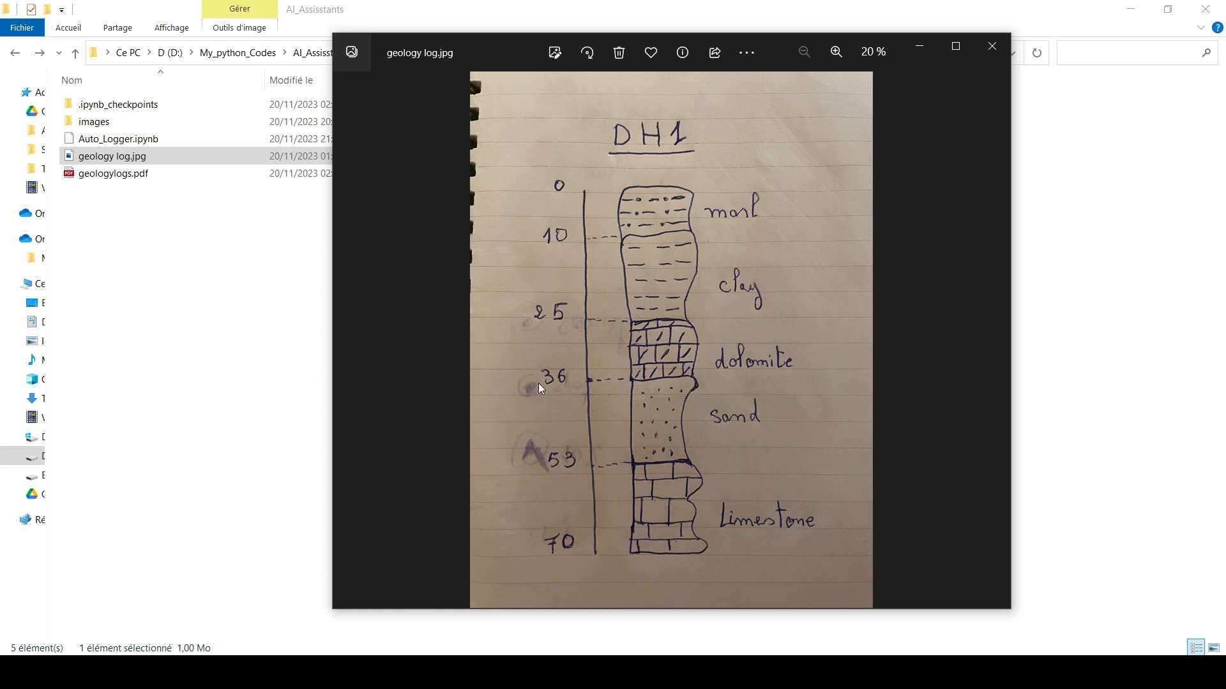
mouse_move(748, 224)
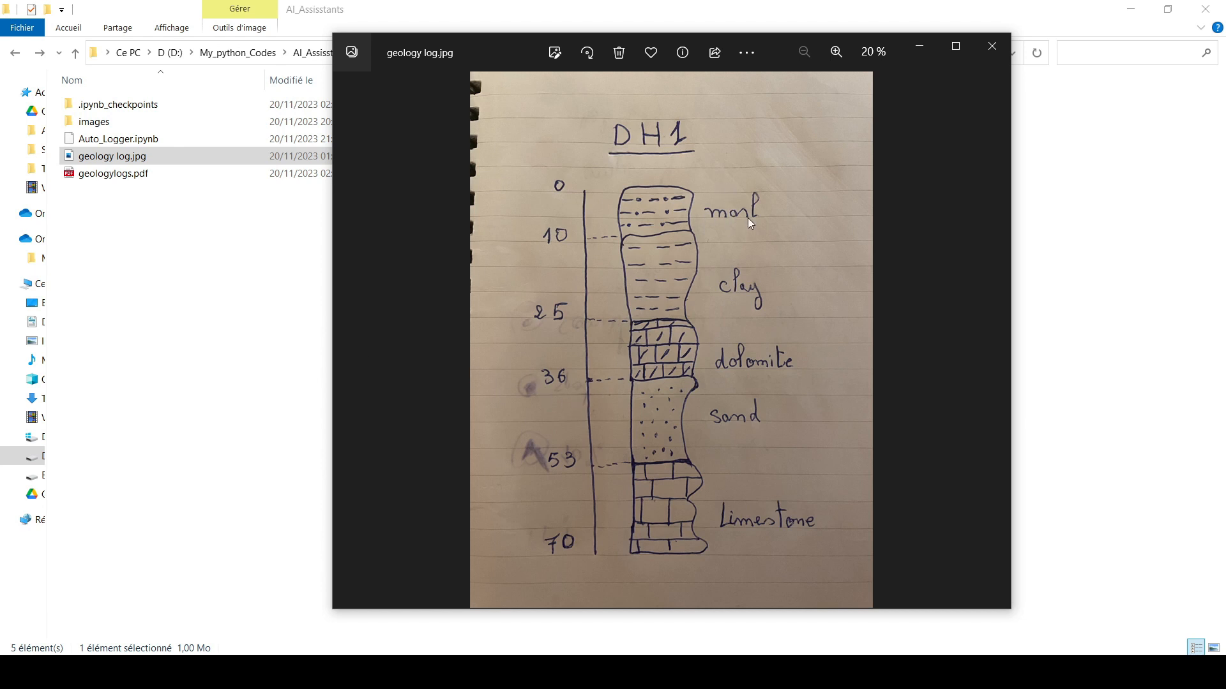
mouse_move(737, 207)
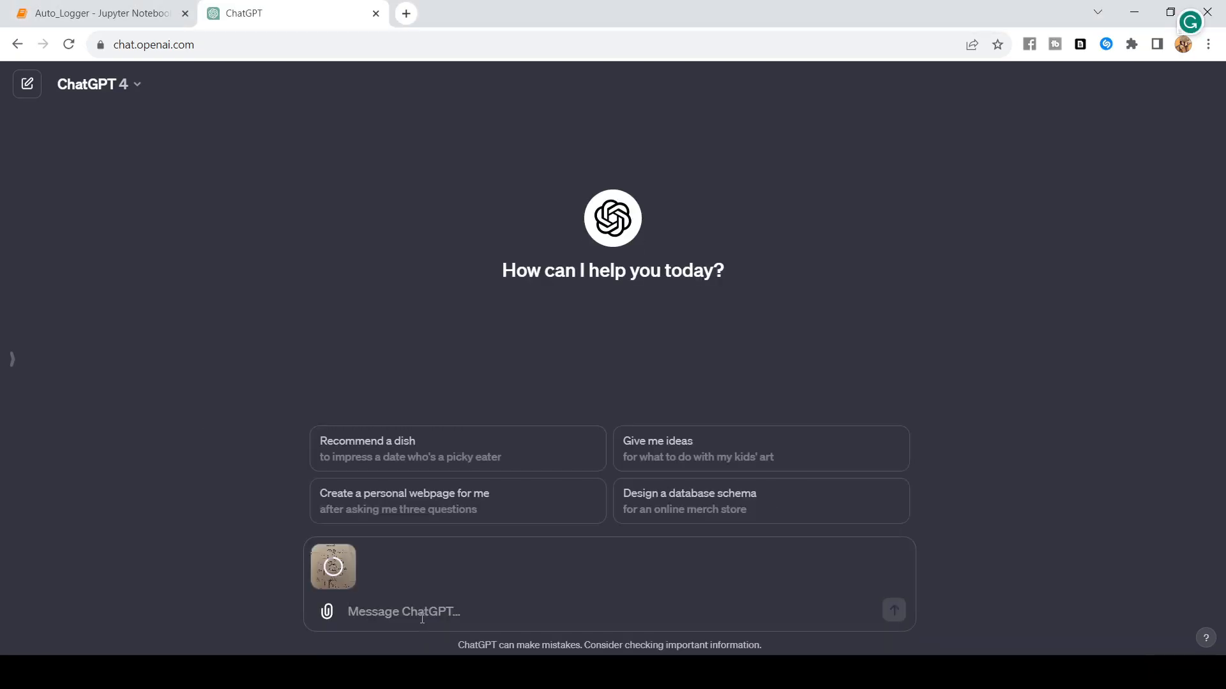
Send the request 'Can you give the different lithologies in the log and their from/to depths in a table' with the image
text(Can you)
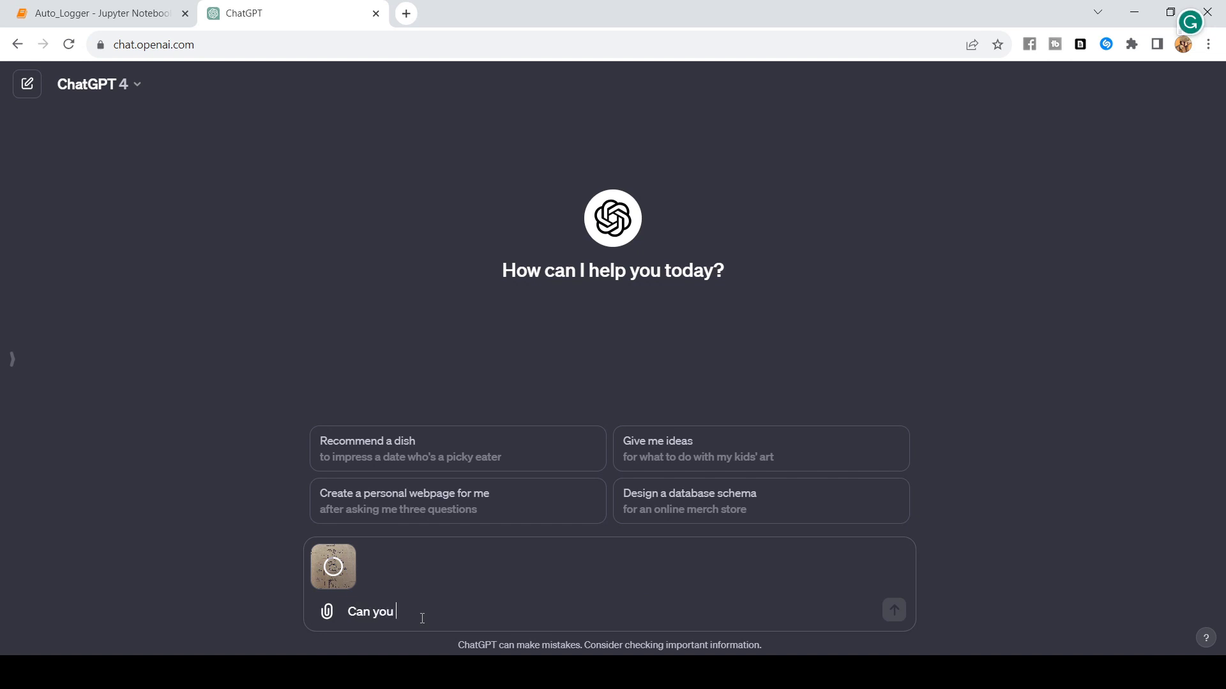
text(give the)
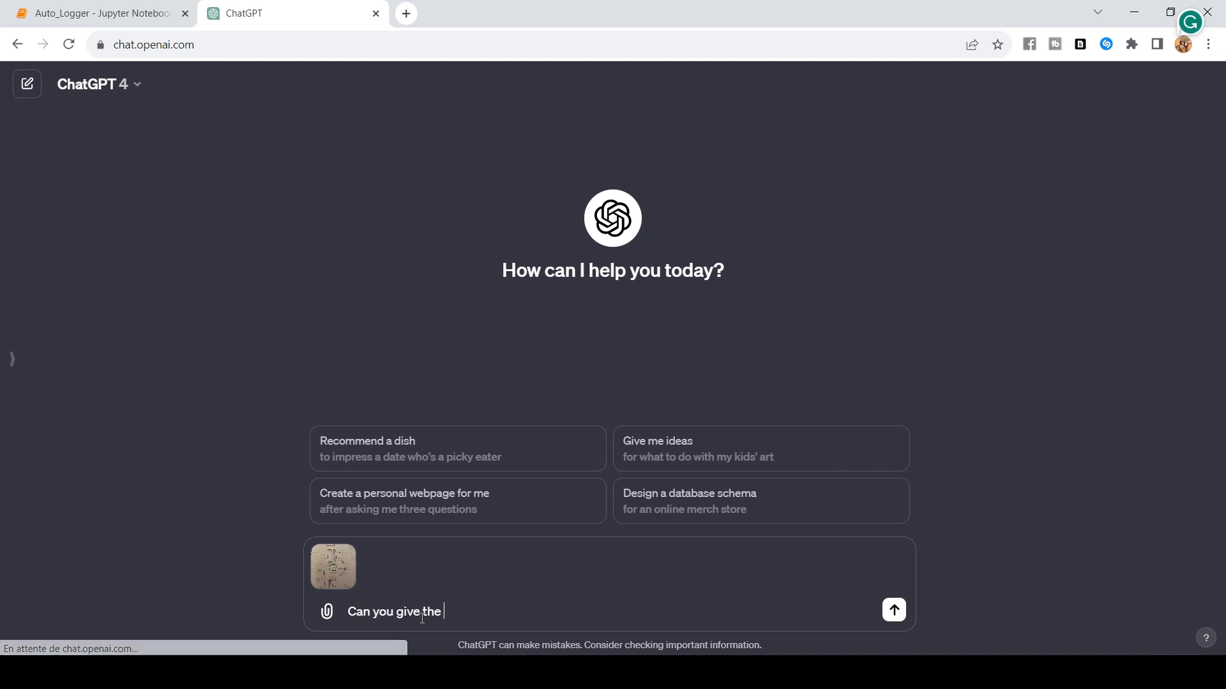
text(different)
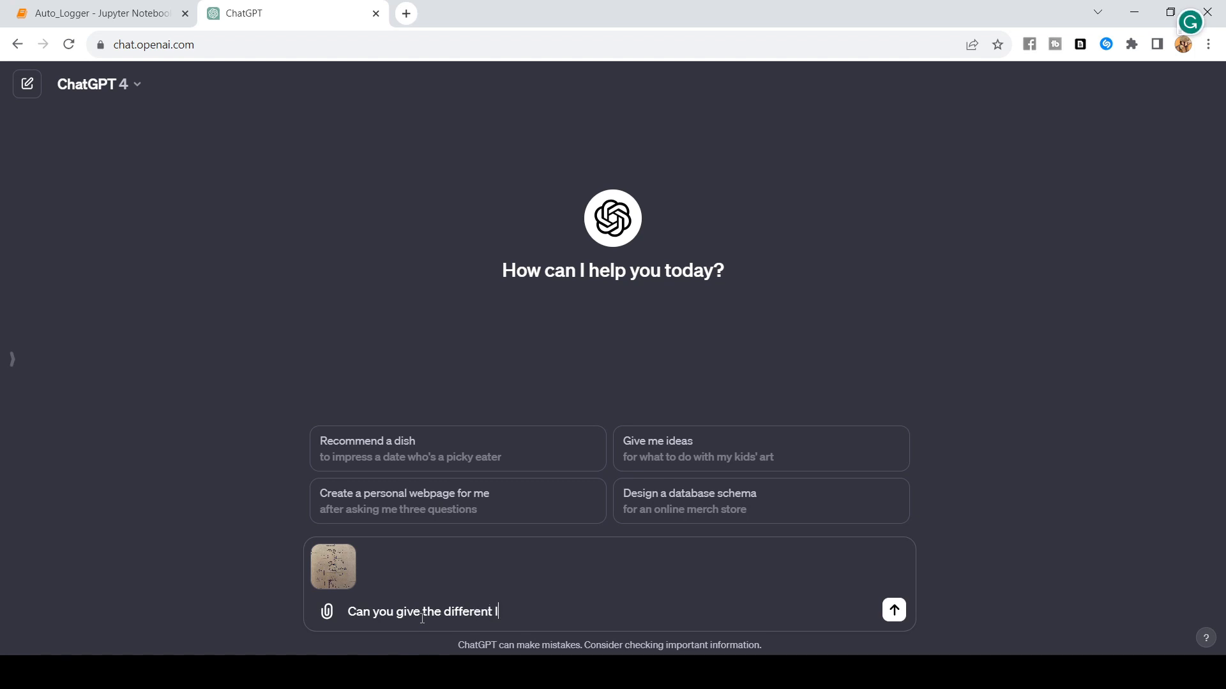
text(lithologies in the)
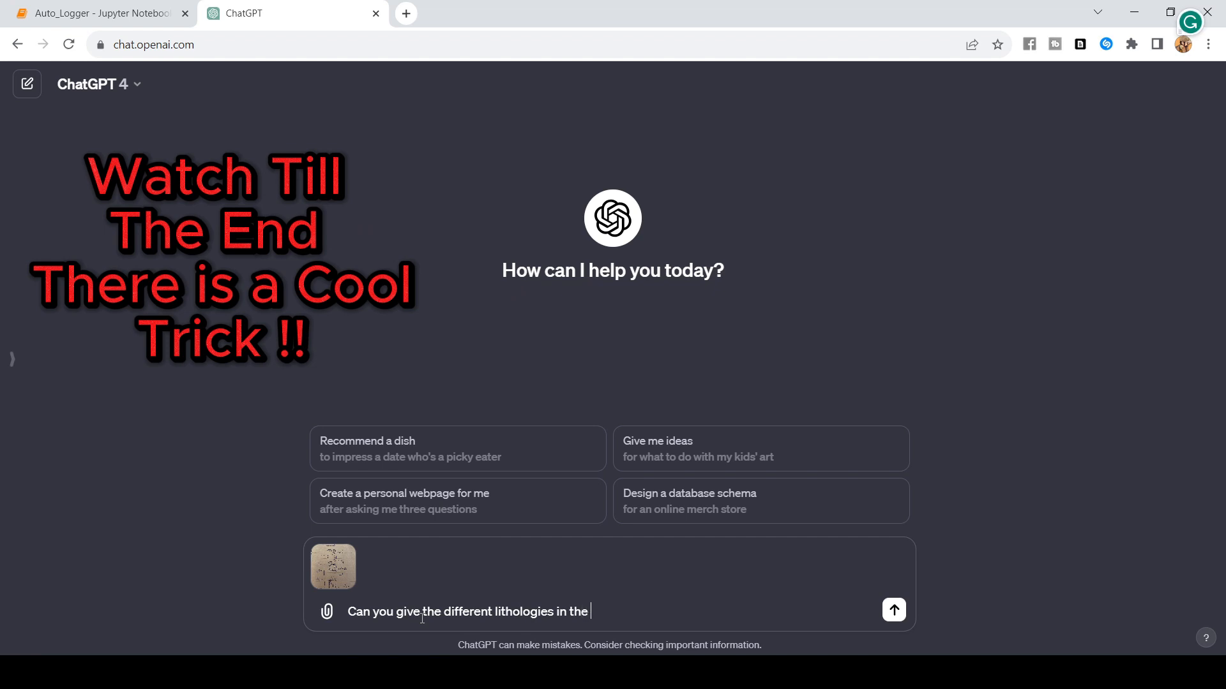
text(log)
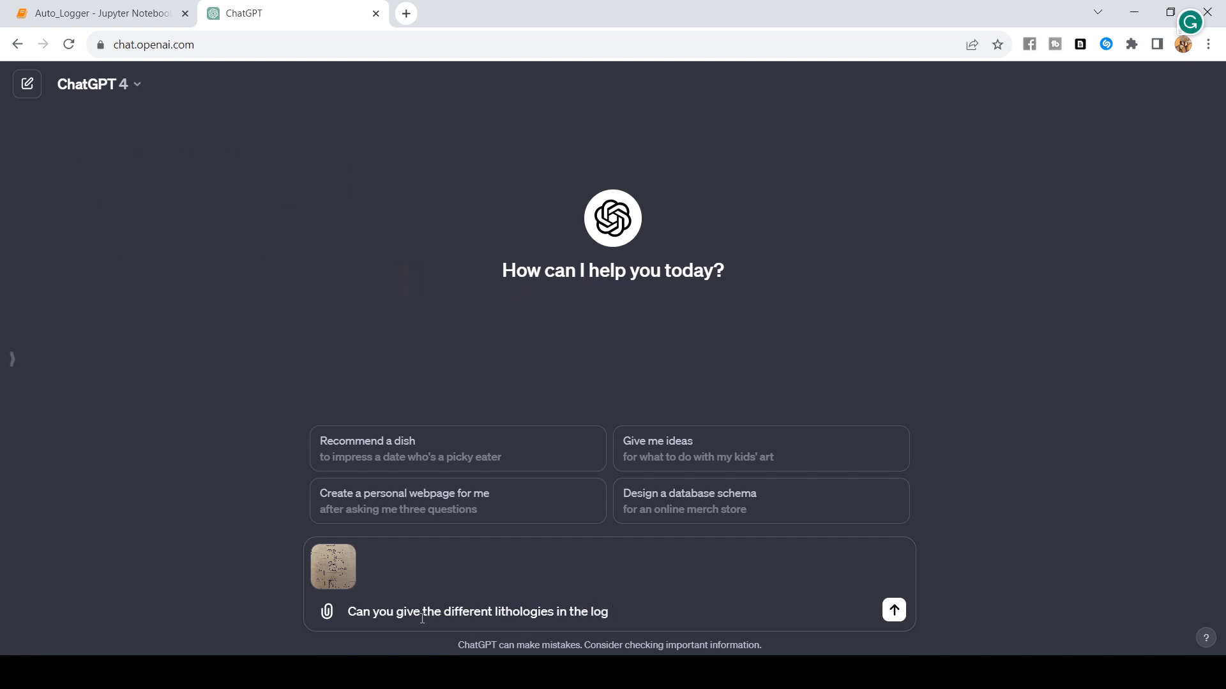
text(and their from and to depths in)
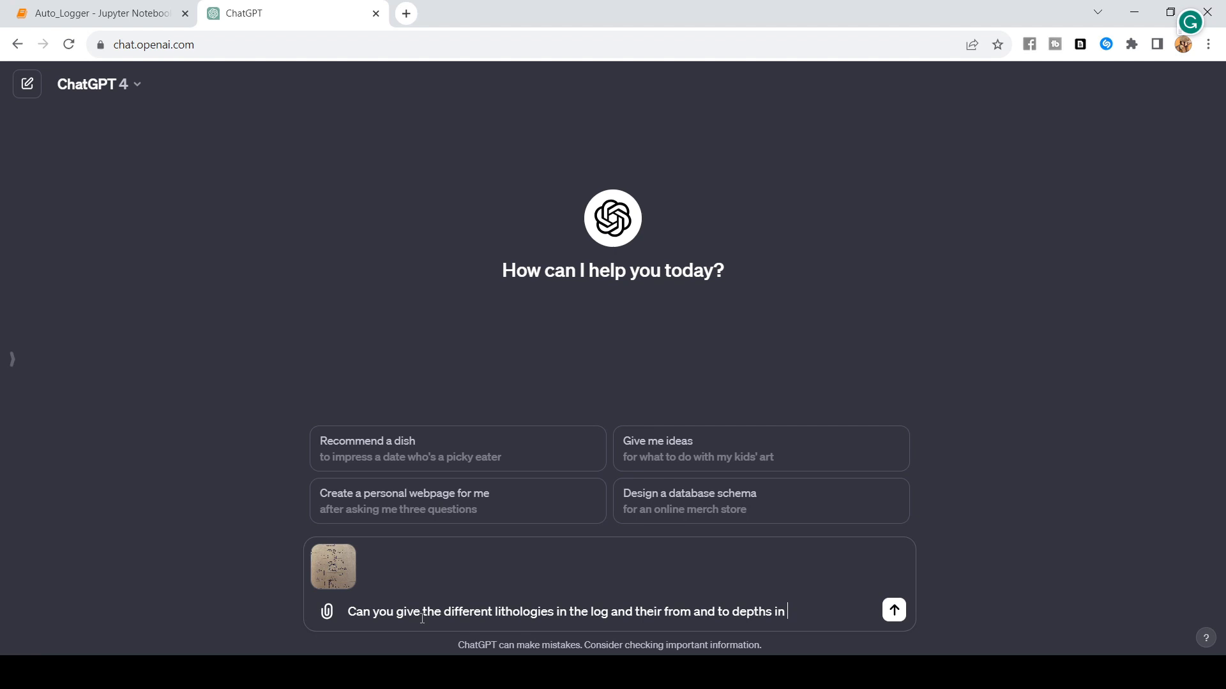
text(a table)
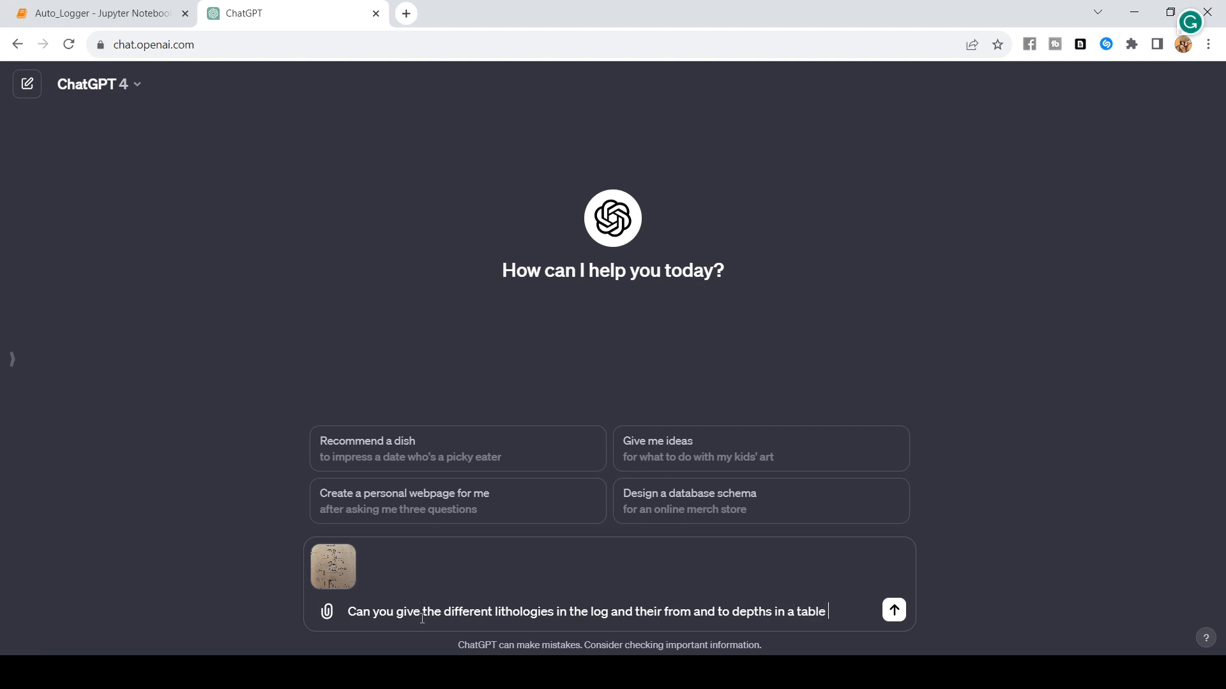
click(892, 610)
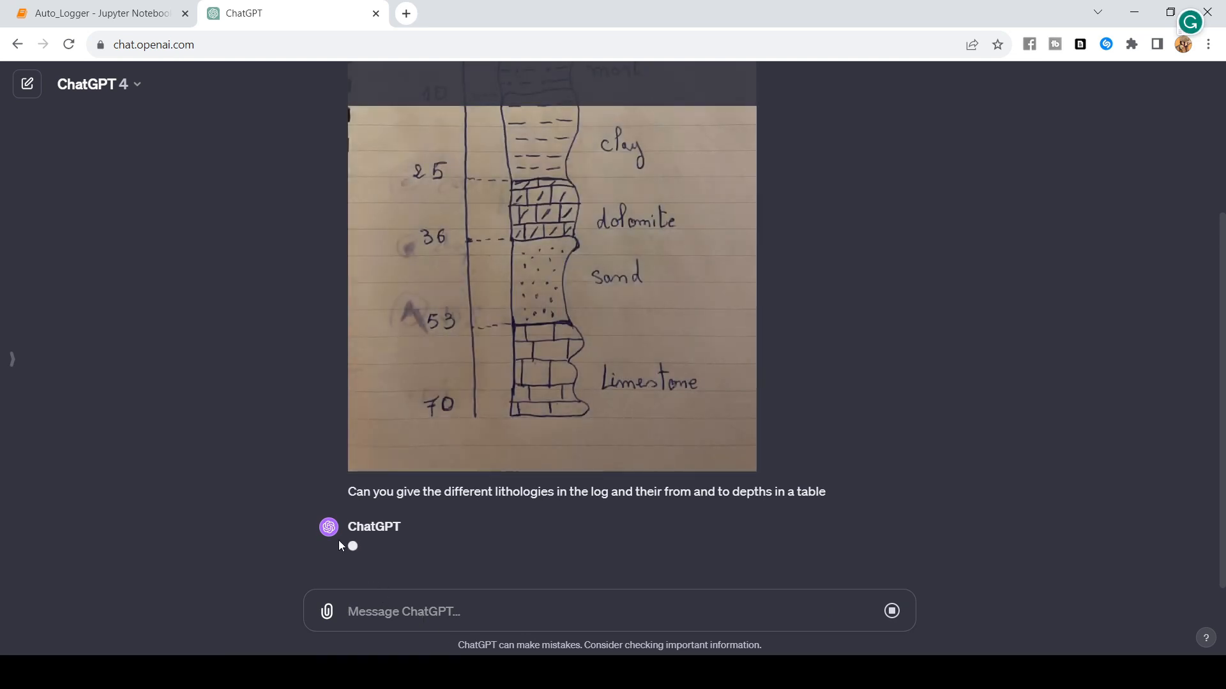
mouse_move(311, 385)
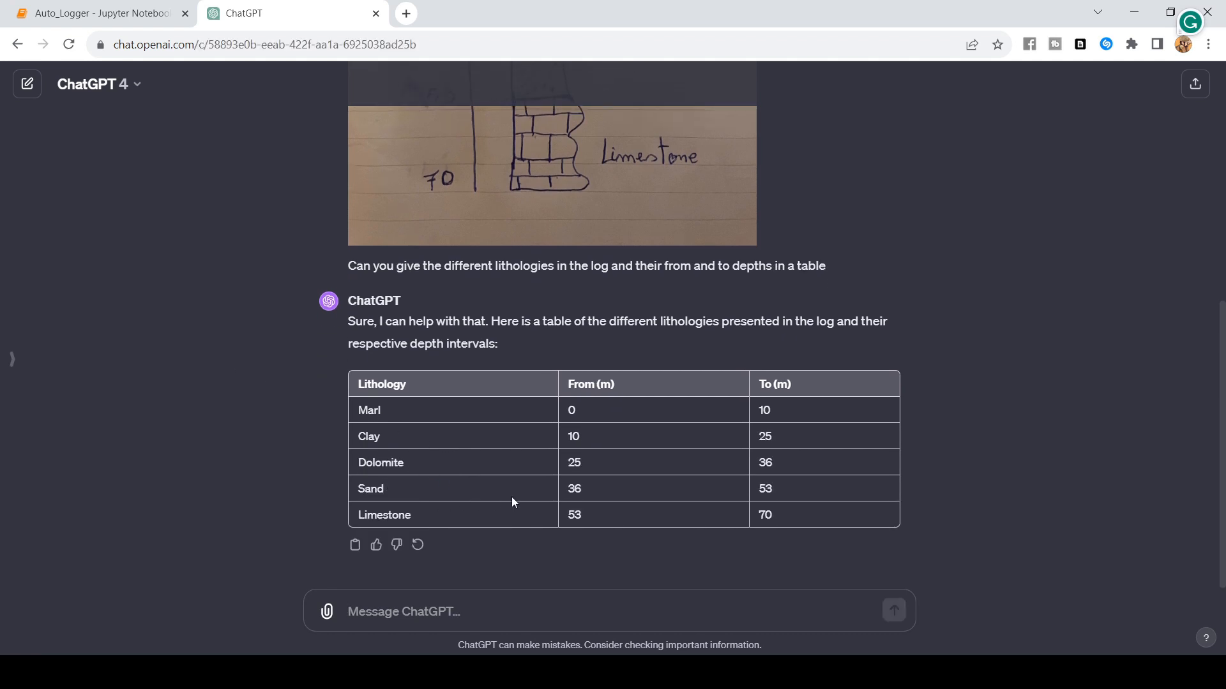
mouse_move(601, 435)
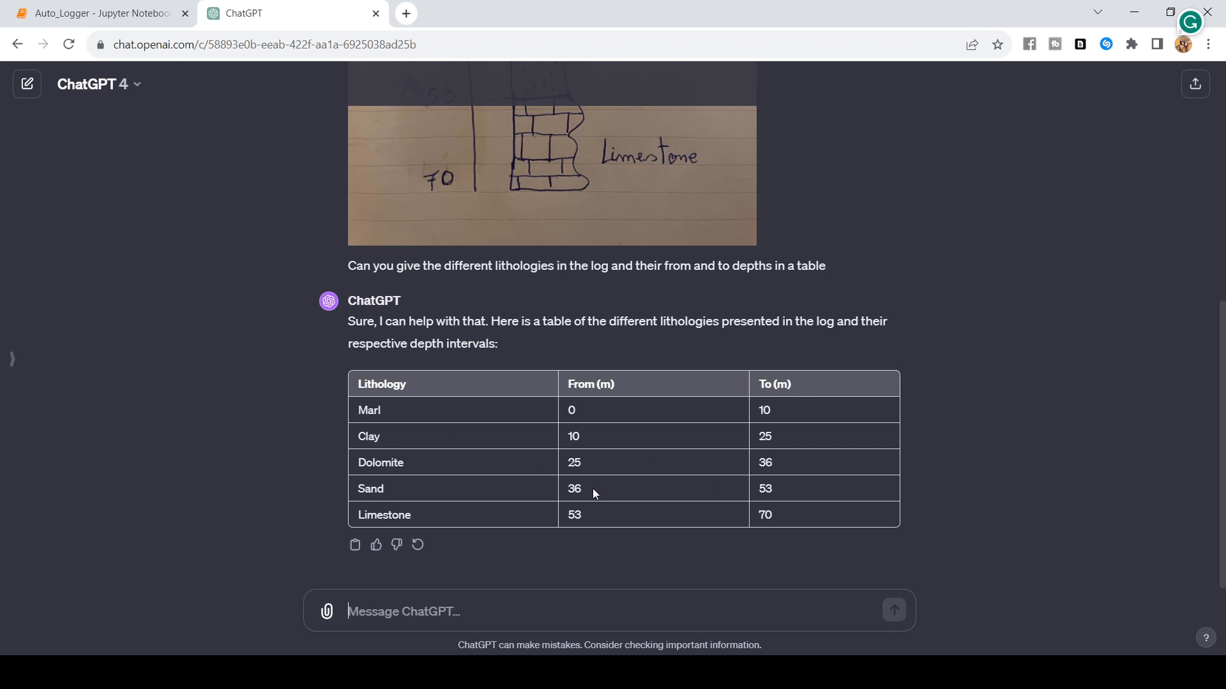
Compare the reply table (marl 0–10, clay 10–25, dolomite 25–36, sand 36–53, limestone 53–70 m) against the log image
scroll(up, 3)
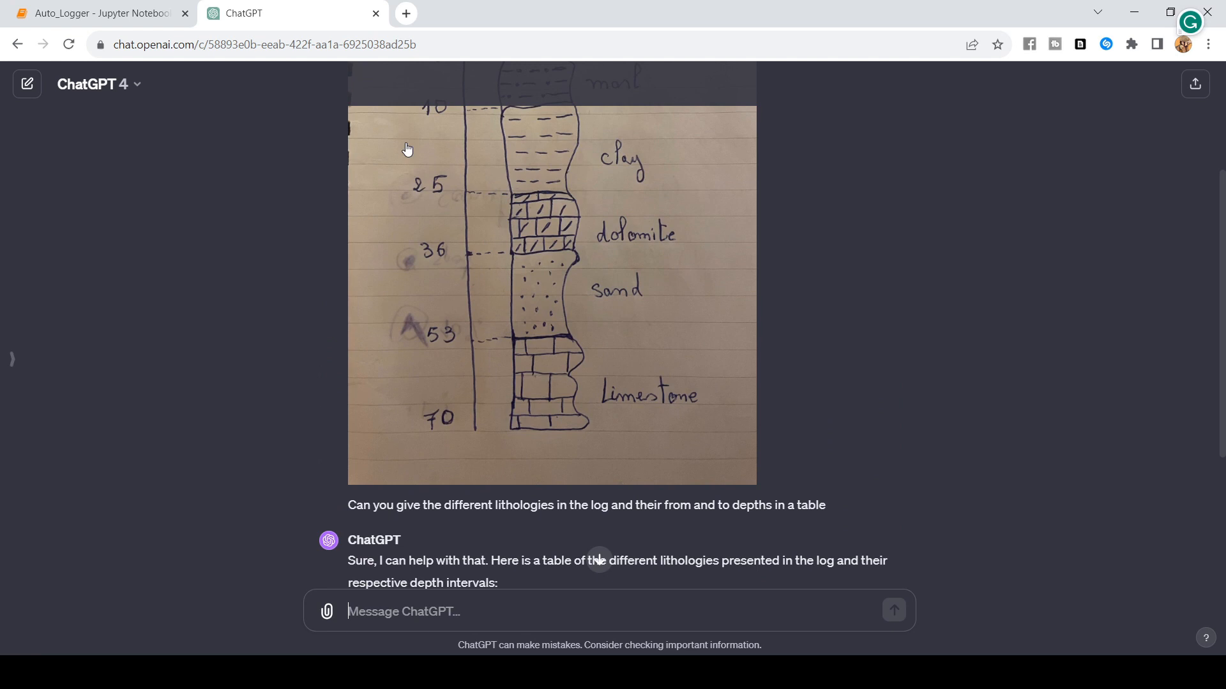
scroll(down, 3)
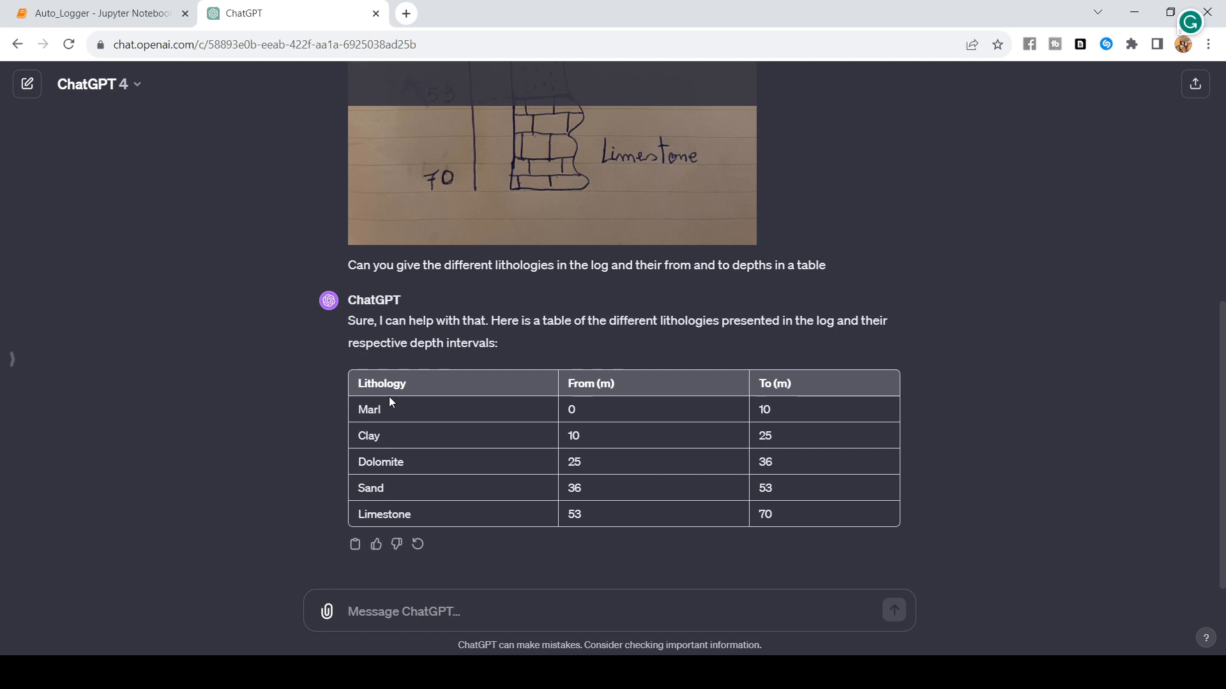
Send 'can you give me a csv table instead' and read the reply offering a downloadable CSV file
text(can)
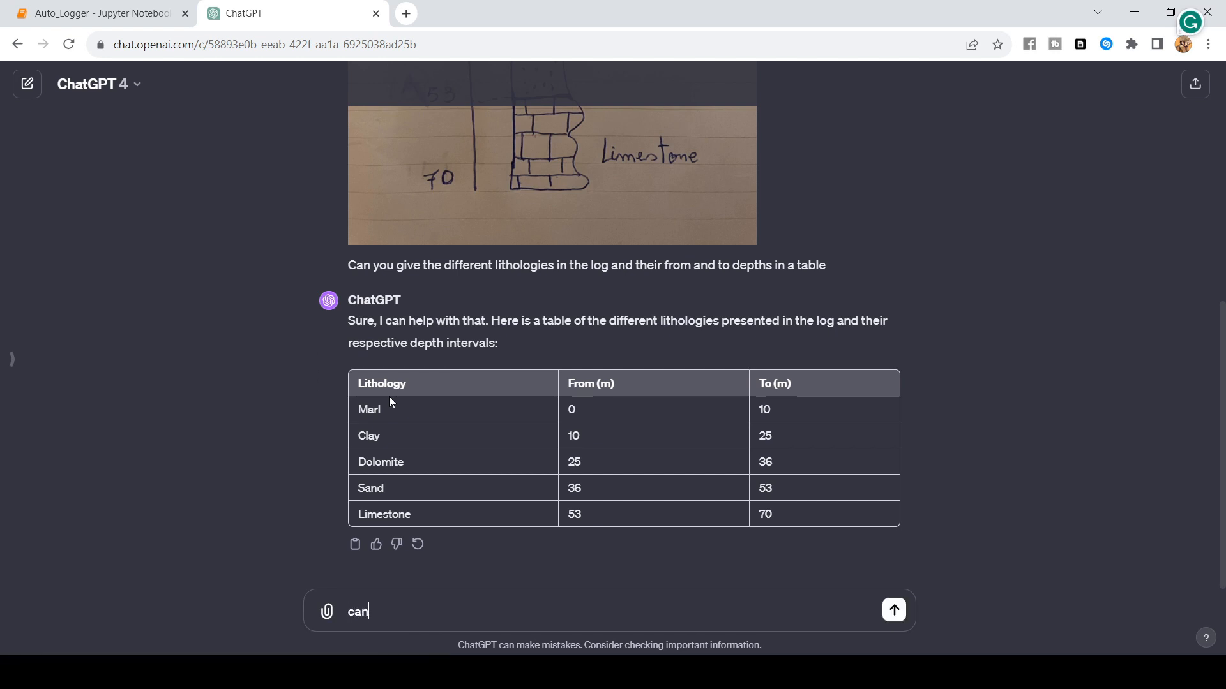
text(you give)
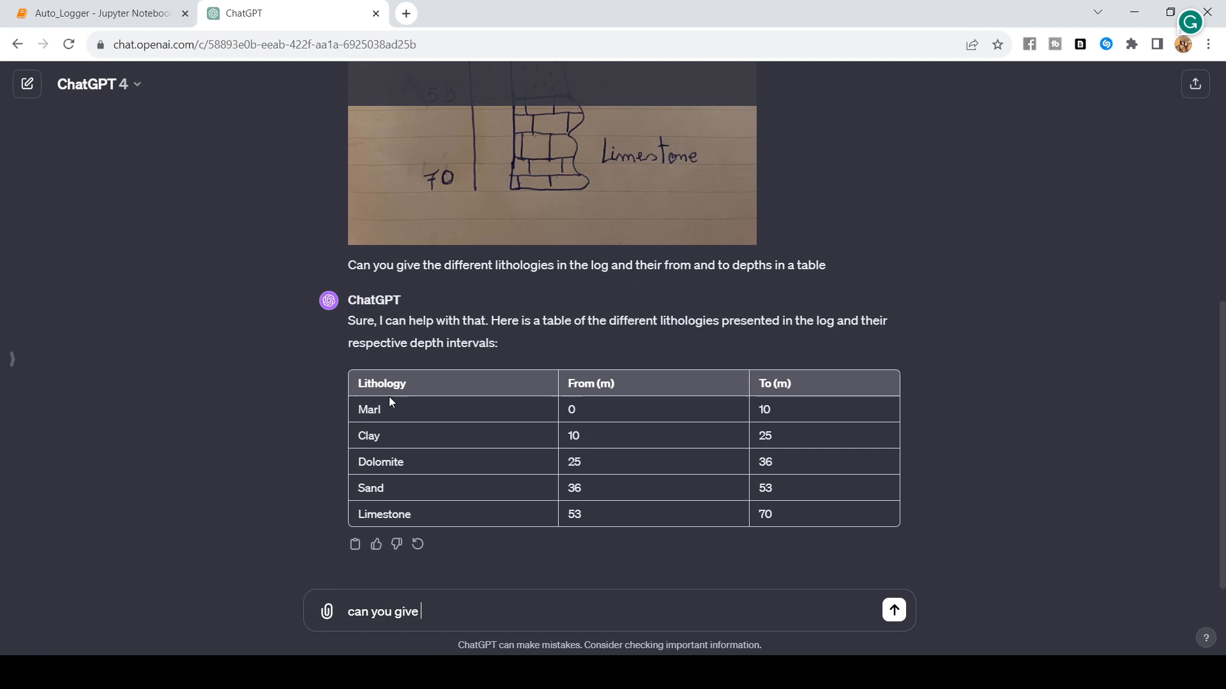
text(me a csv)
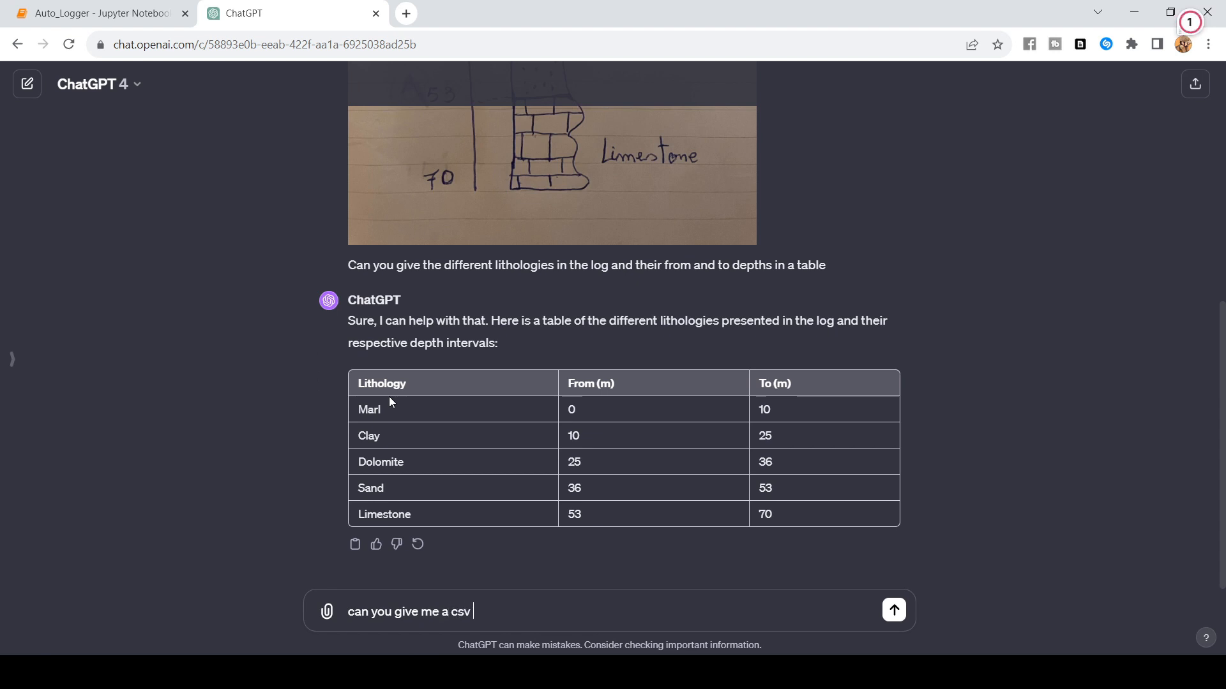
text(table)
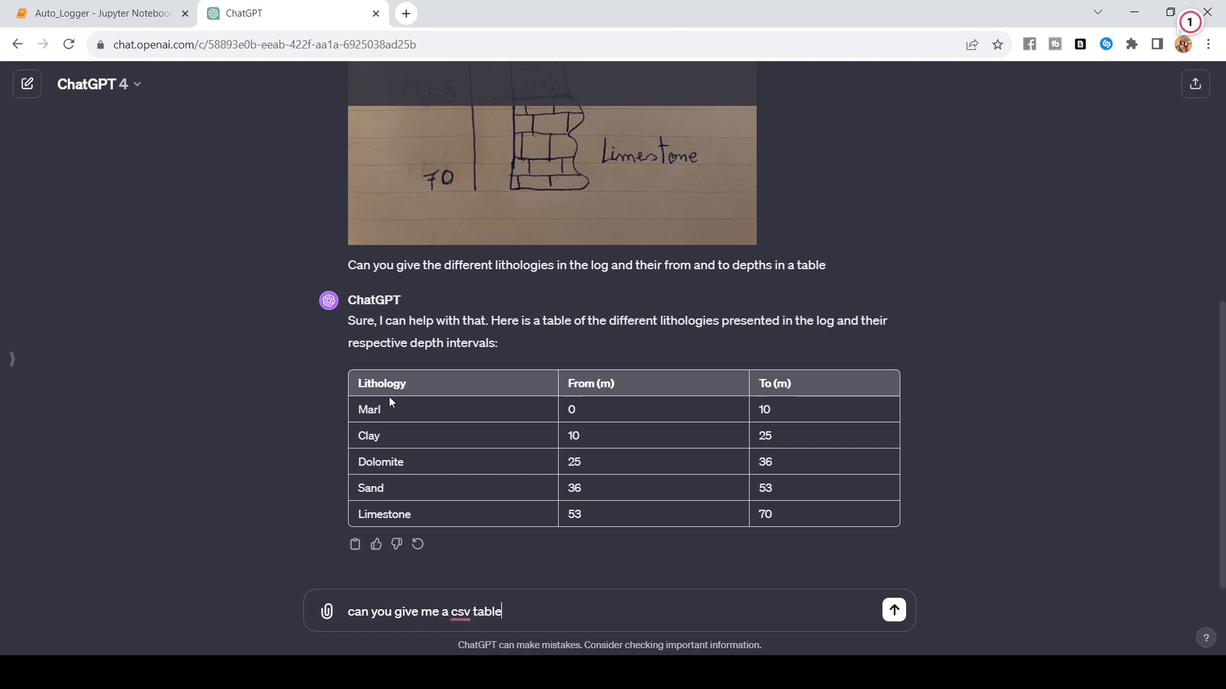
click(893, 611)
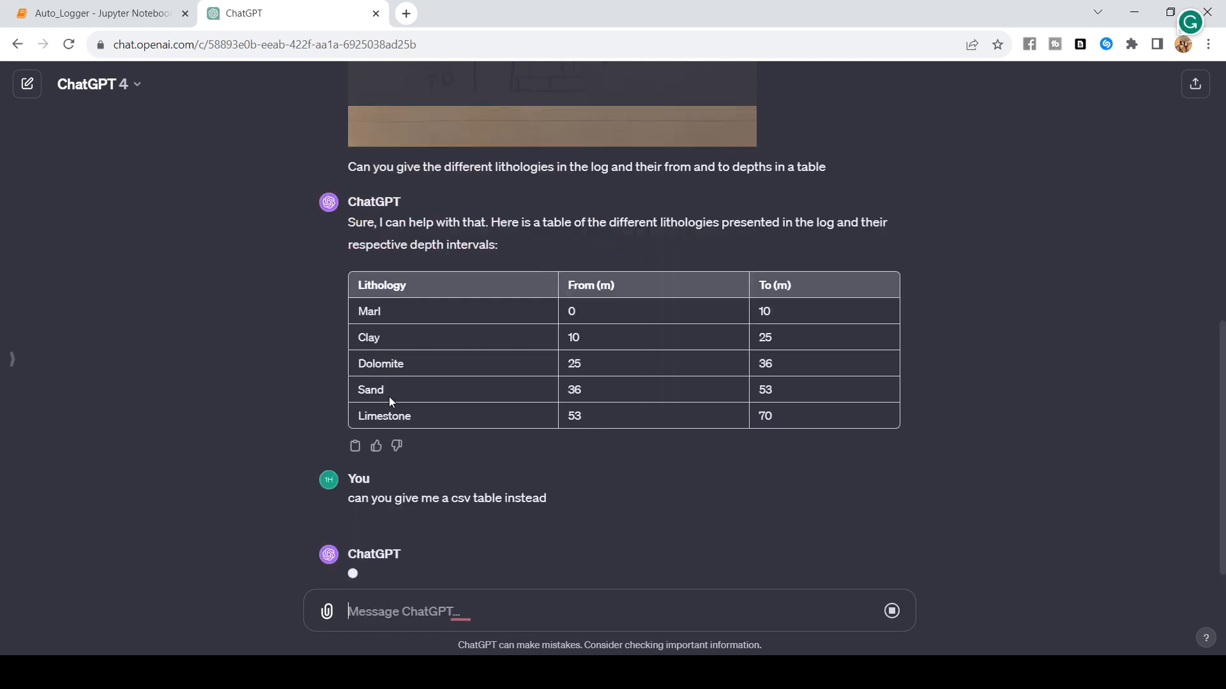
scroll(down, 3)
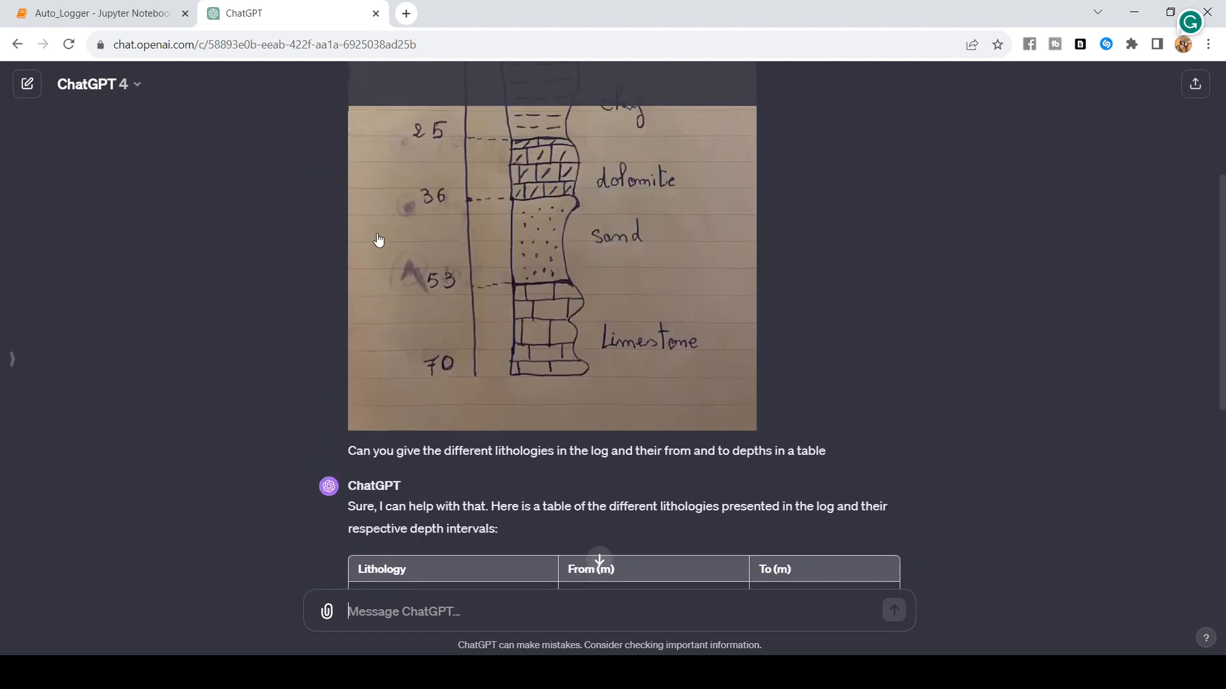
mouse_move(340, 266)
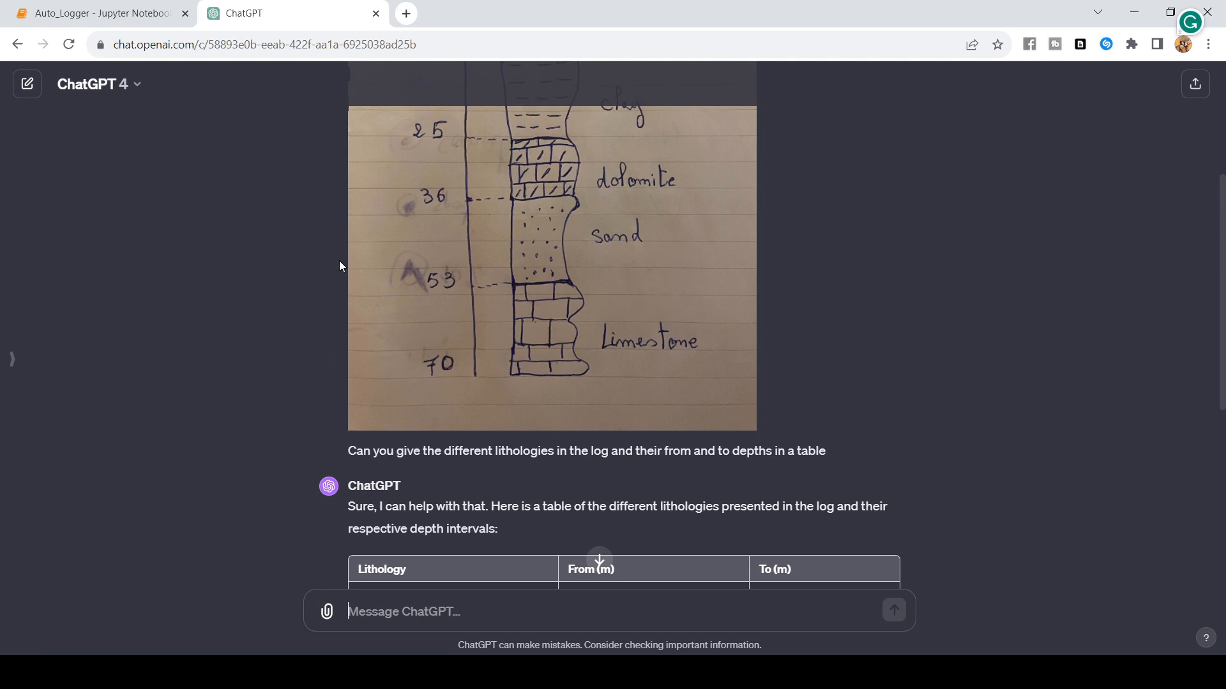
scroll(down, 3)
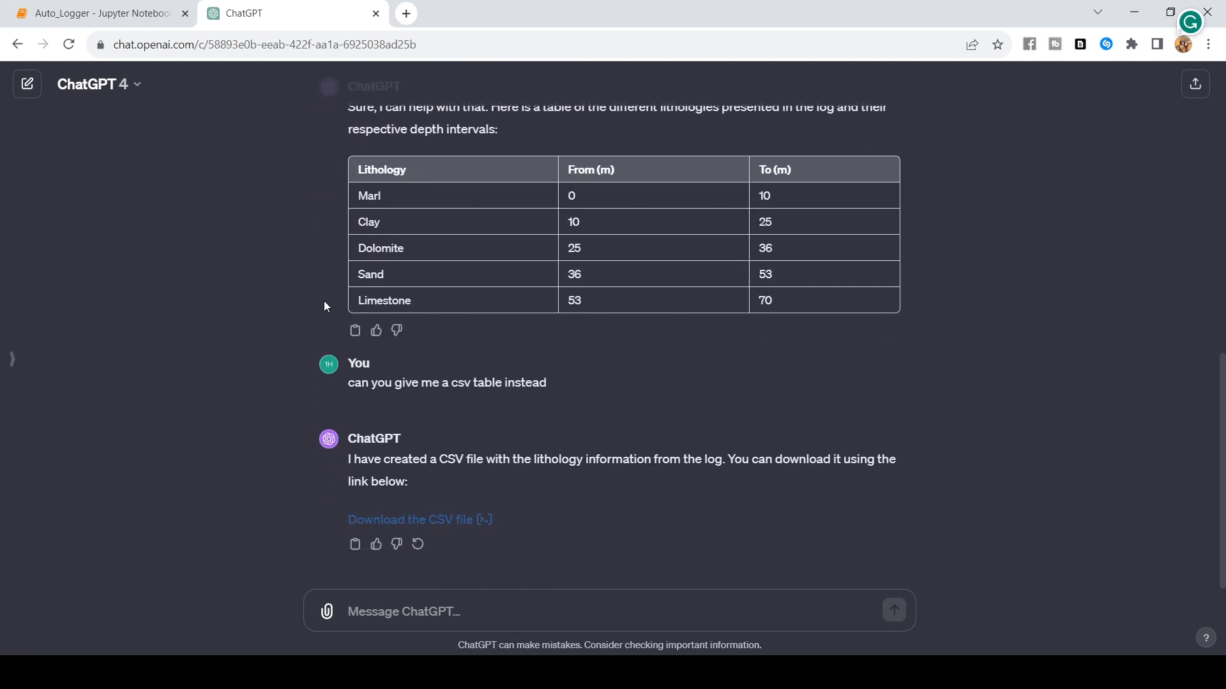
mouse_move(313, 500)
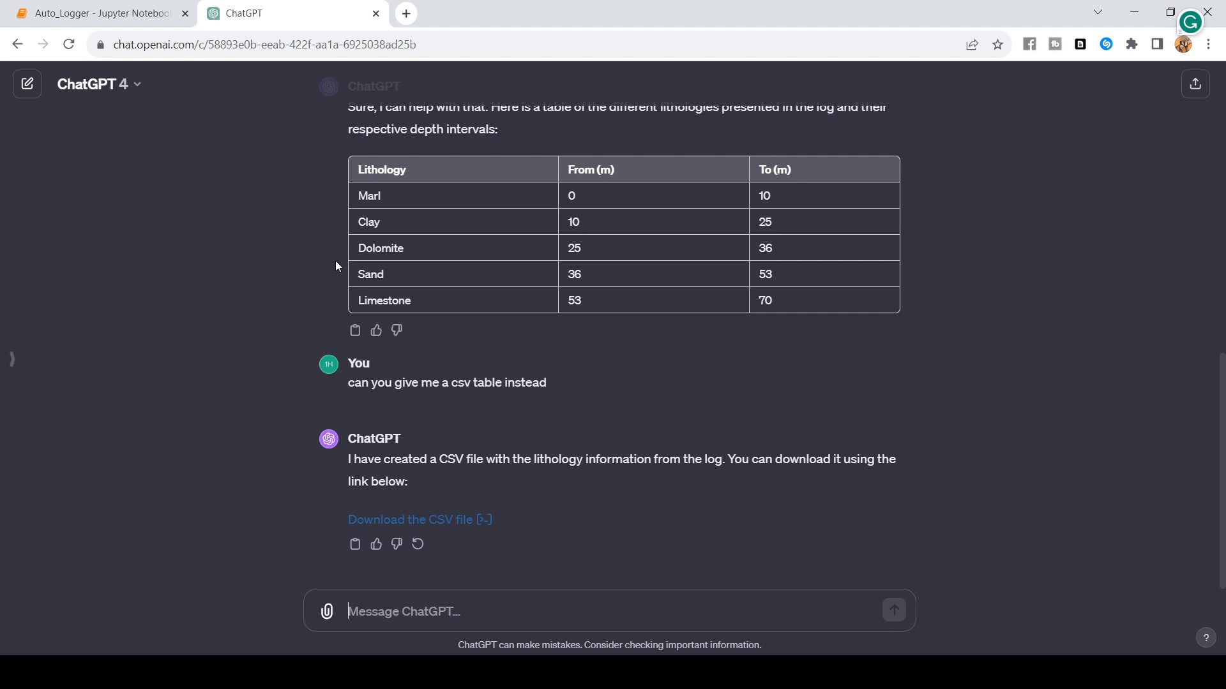
mouse_move(340, 261)
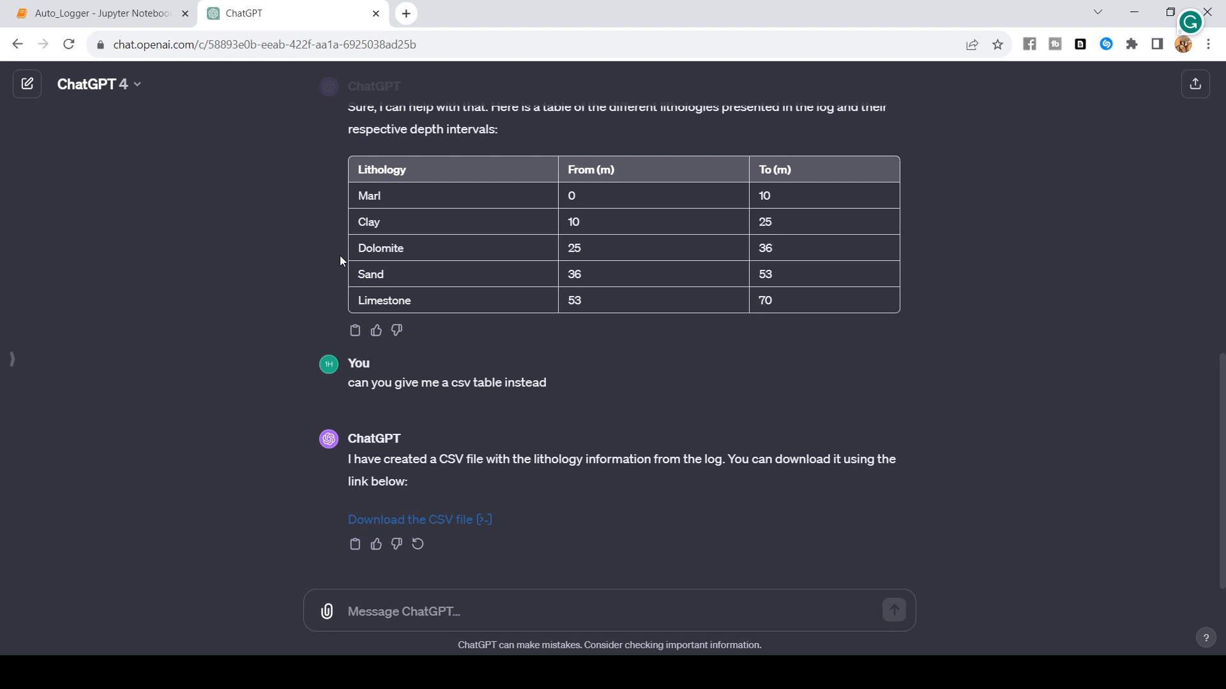
mouse_move(384, 240)
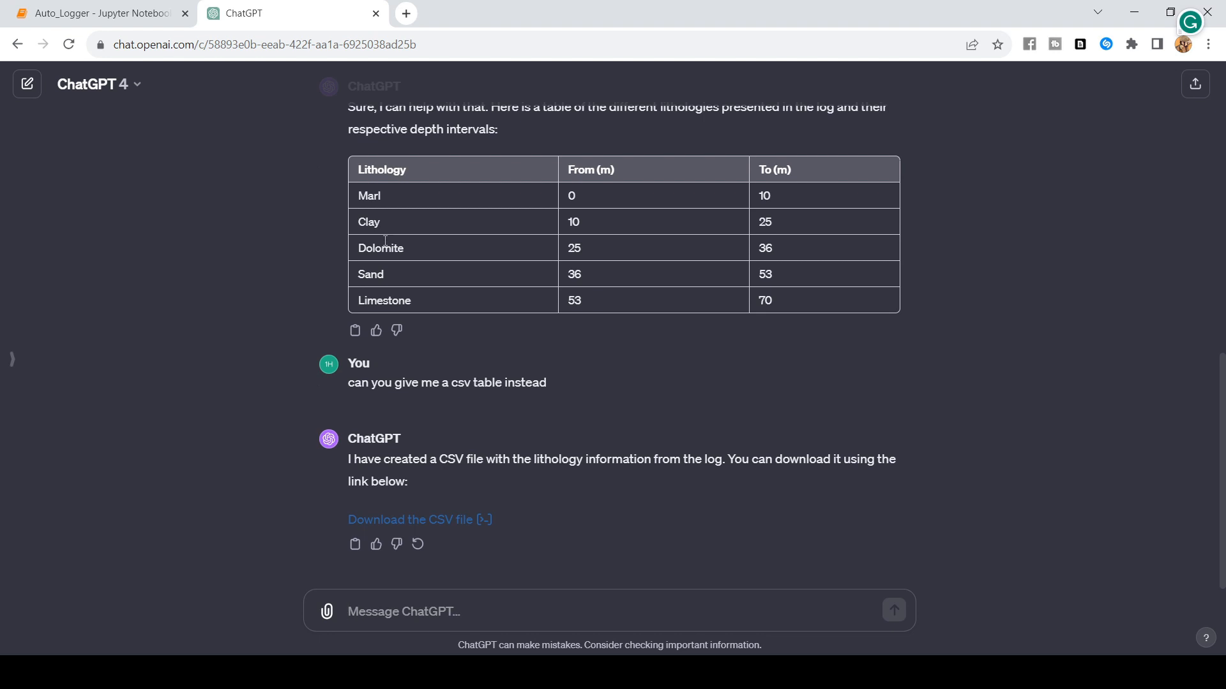
Switch from the ChatGPT chat to the Auto_Logger Jupyter notebook tab
click(98, 13)
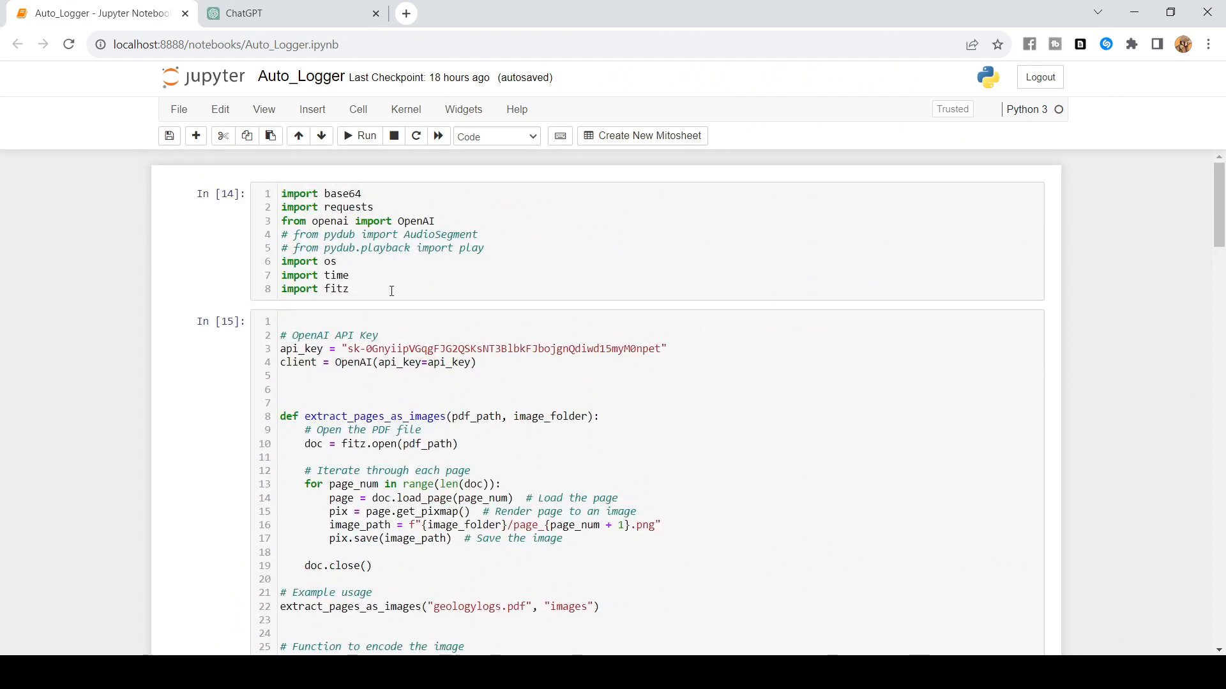
mouse_move(337, 252)
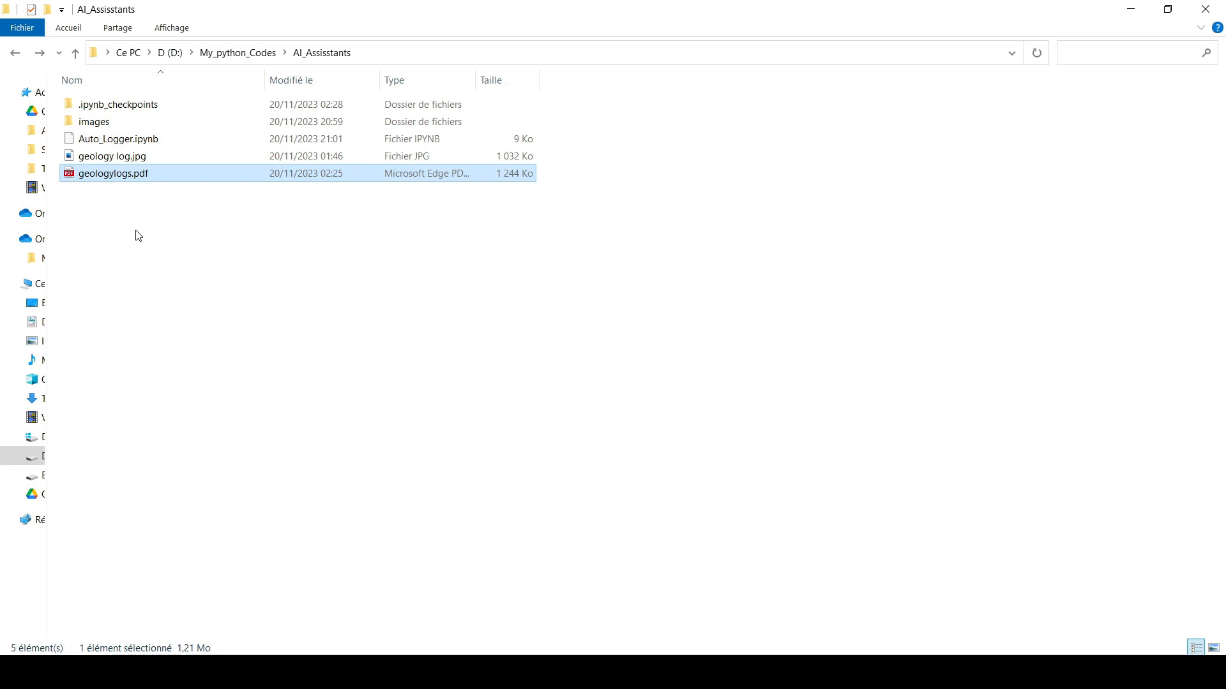
Look inside the images folder and return to the project folder, where images now shows modified time 21:10
double_click(93, 121)
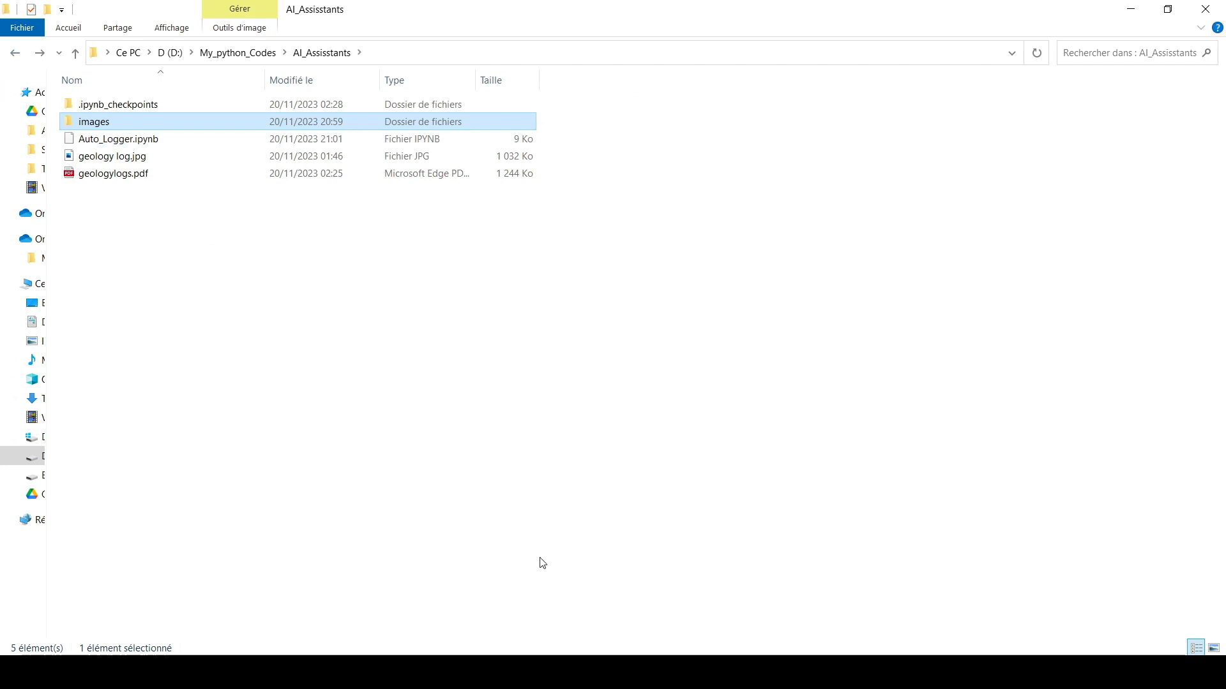
mouse_move(192, 250)
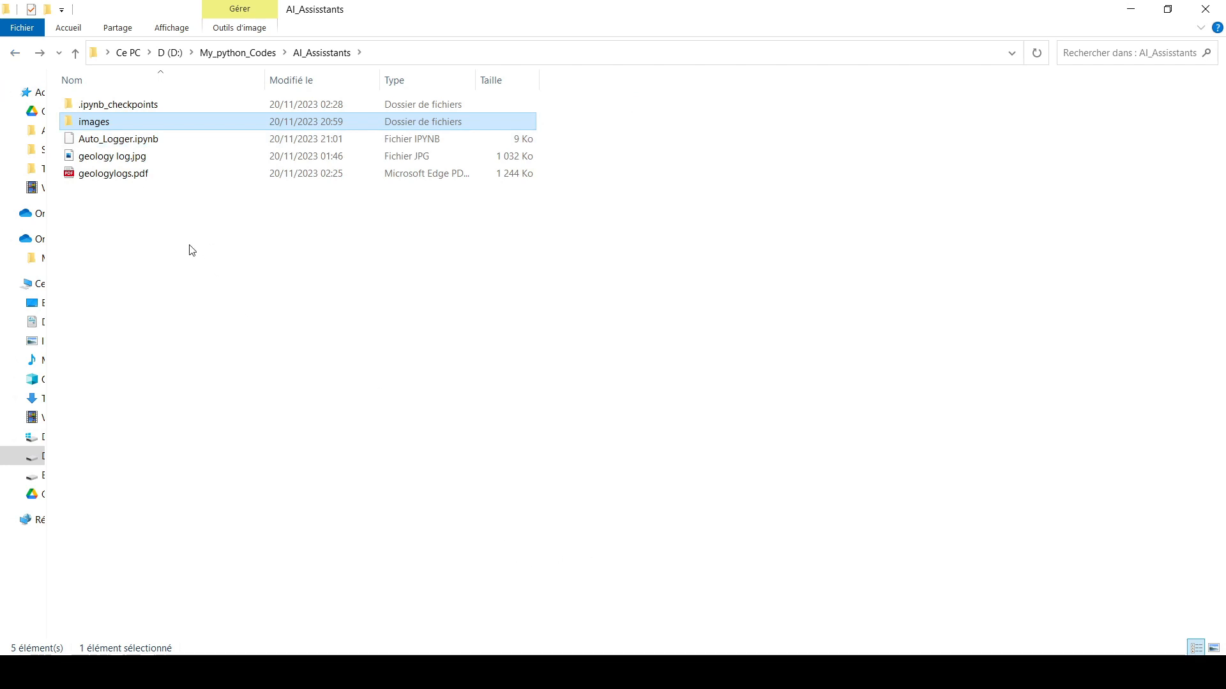
double_click(114, 172)
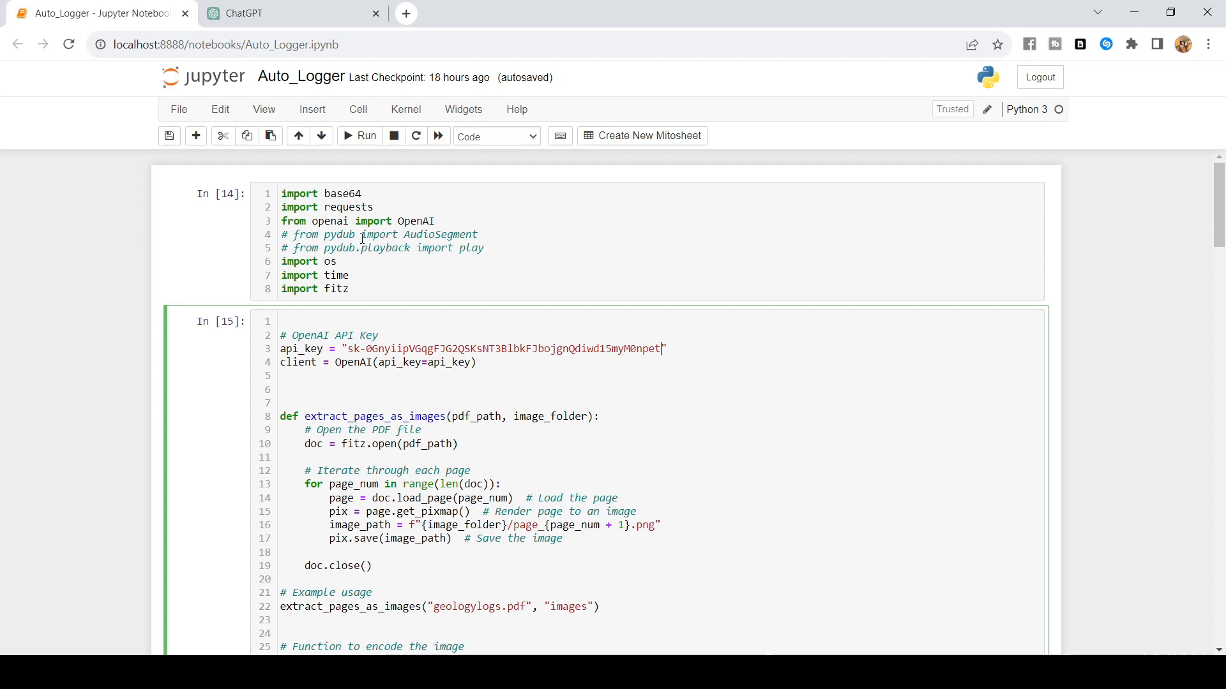
click(357, 109)
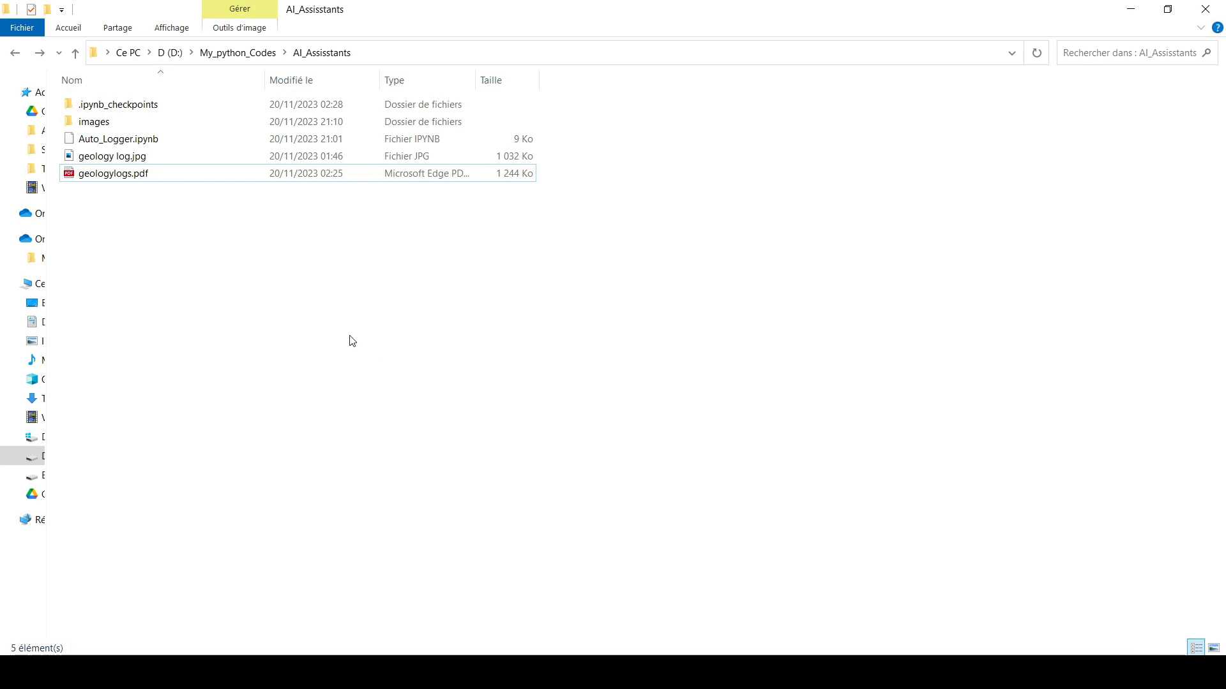
Check the images folder for the extracted page_1.png and return to the project folder
double_click(94, 121)
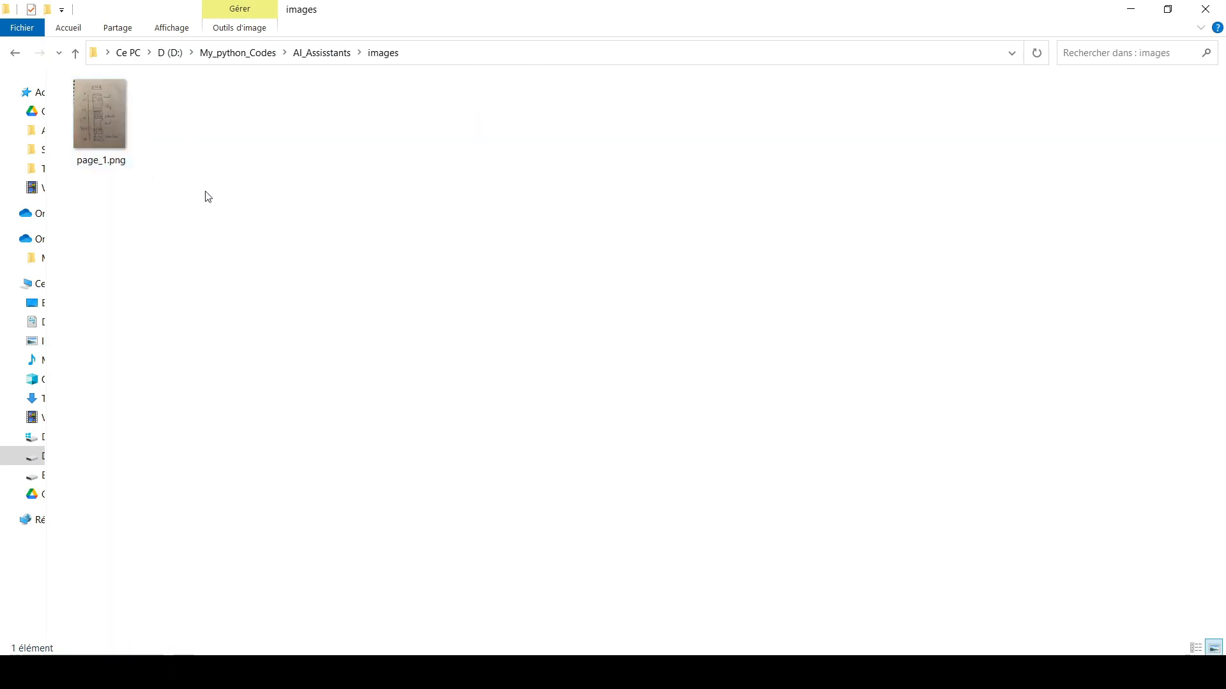
mouse_move(284, 198)
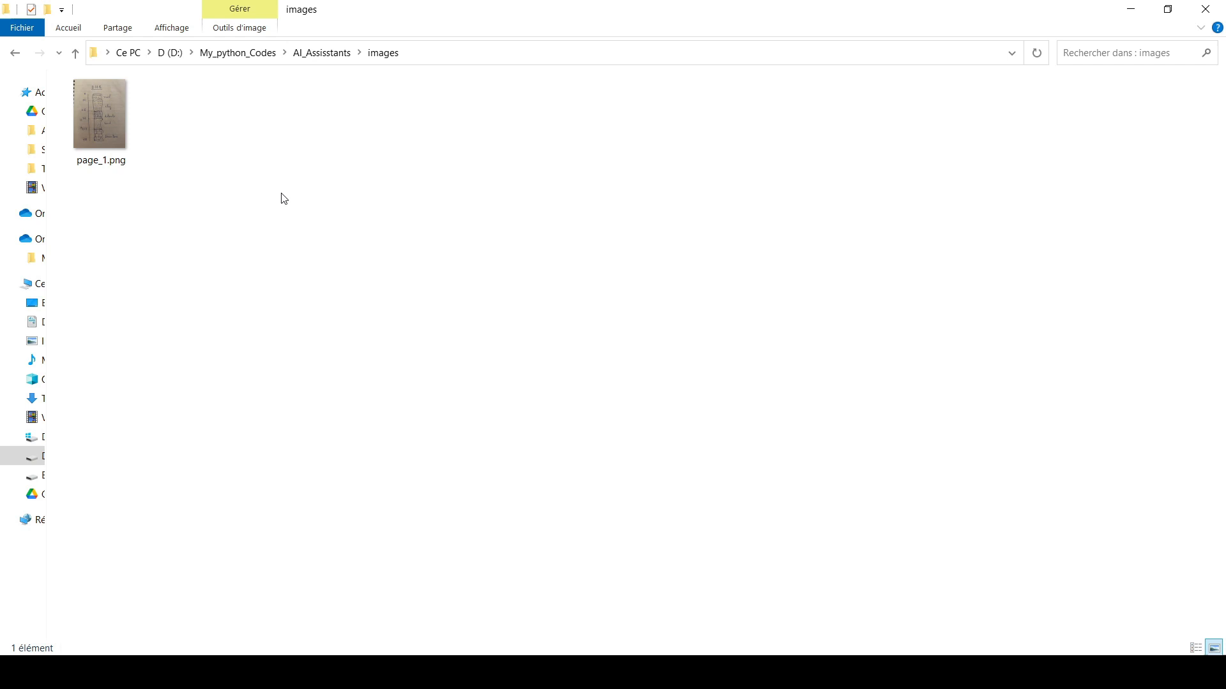
mouse_move(100, 113)
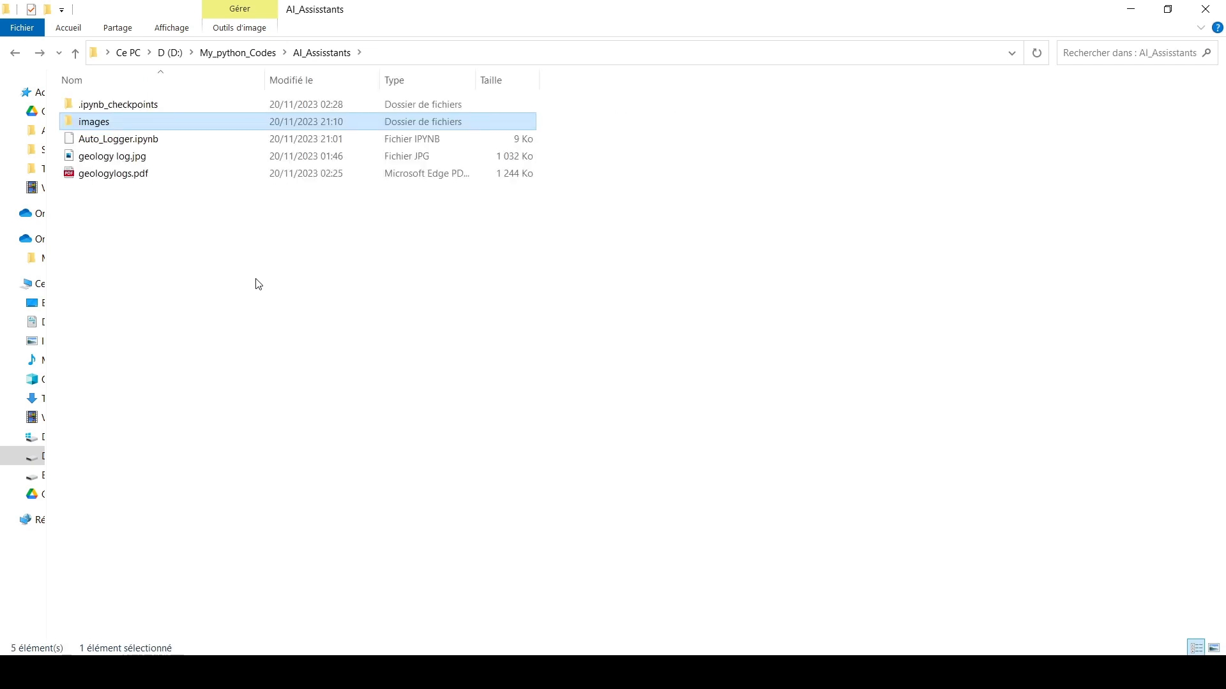
click(261, 285)
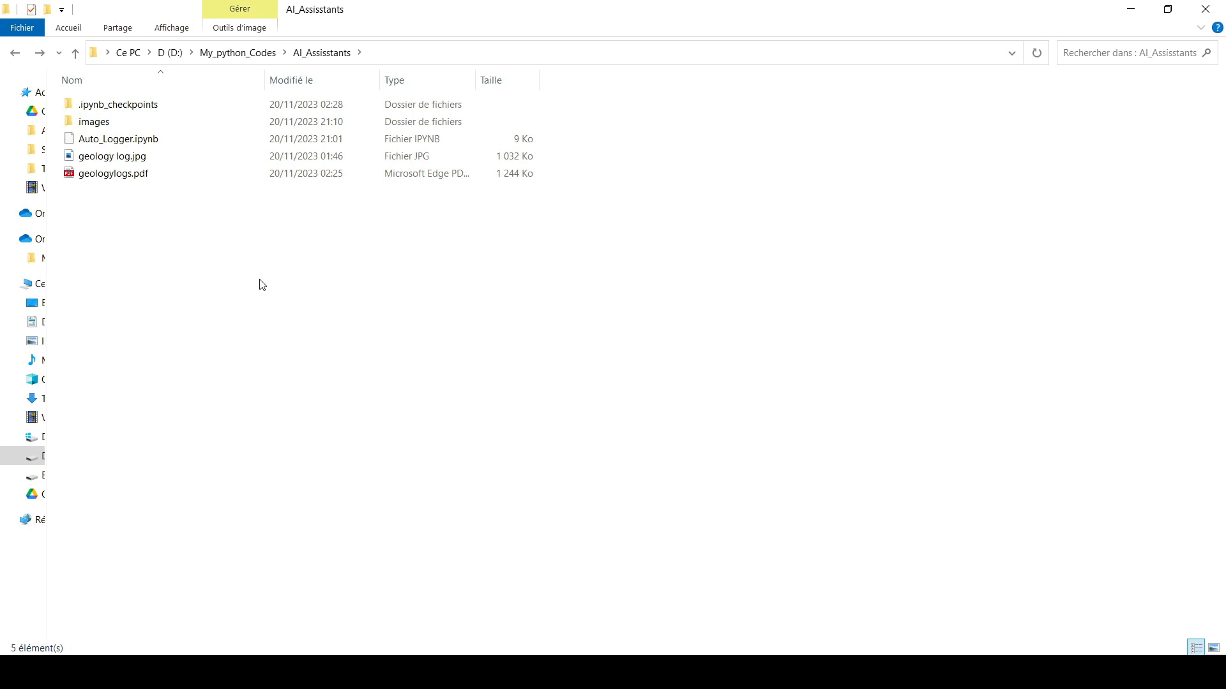
mouse_move(260, 277)
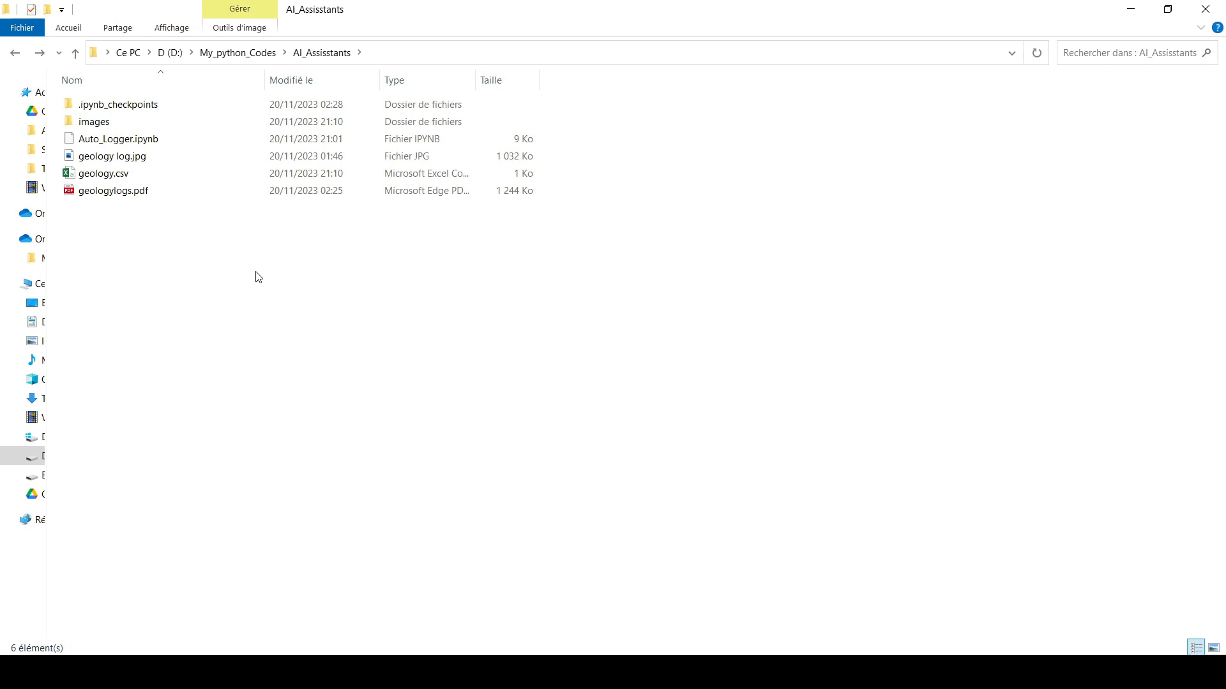
Open the newly created geology.csv from the project folder in Excel
click(103, 173)
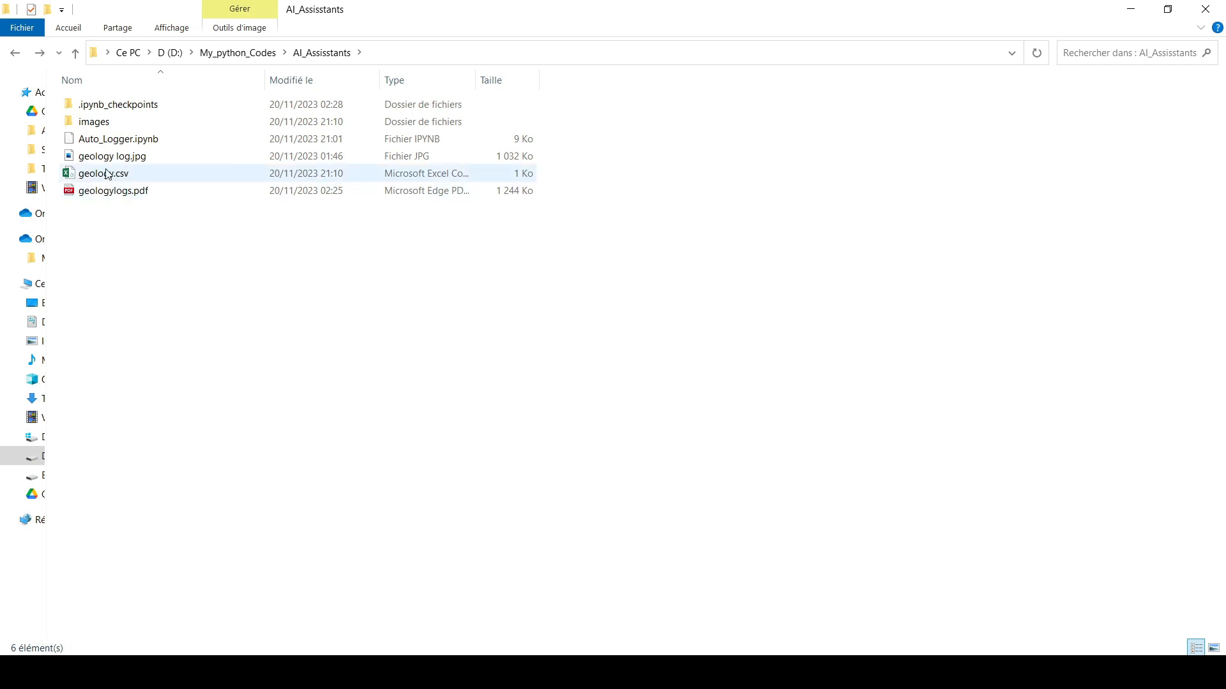
double_click(102, 172)
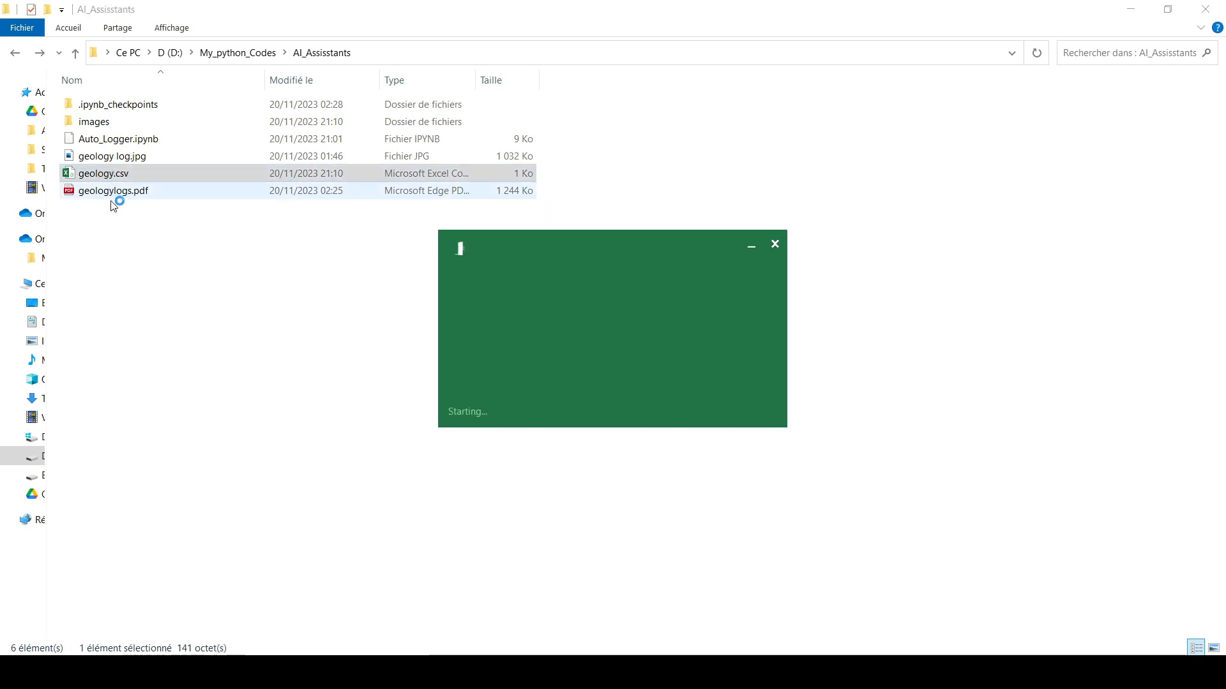
double_click(103, 172)
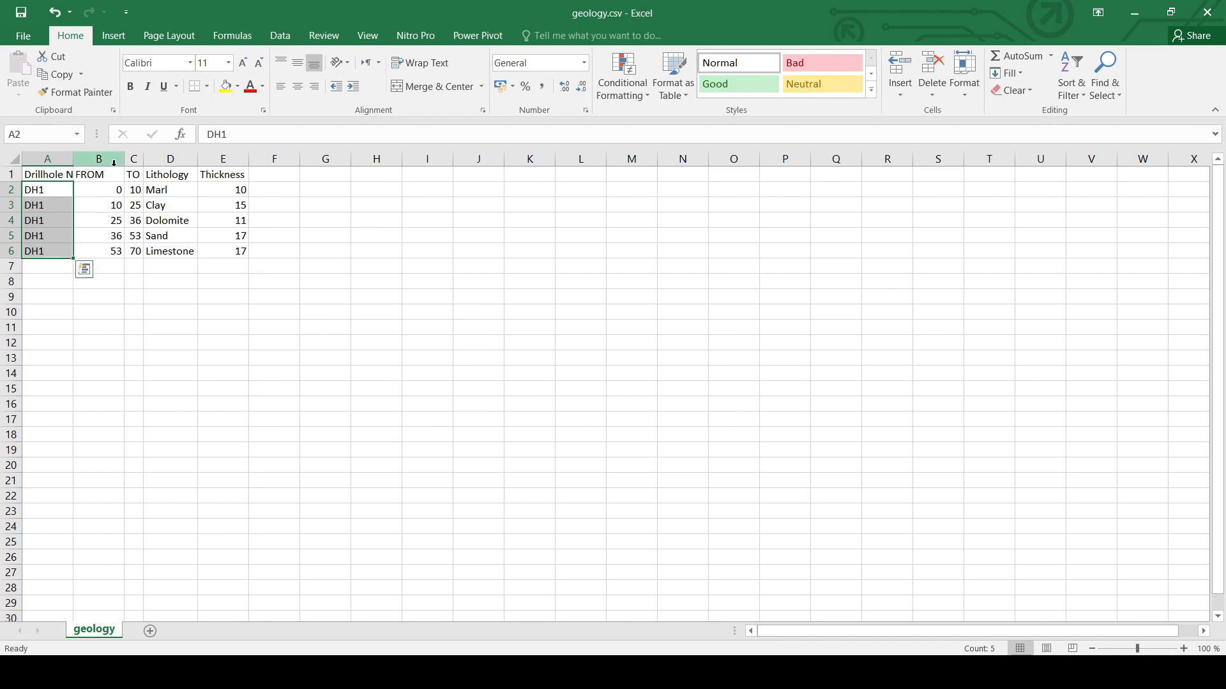
Review DH1's five rows with FROM, TO, Lithology and Thickness columns in geology.csv
click(169, 175)
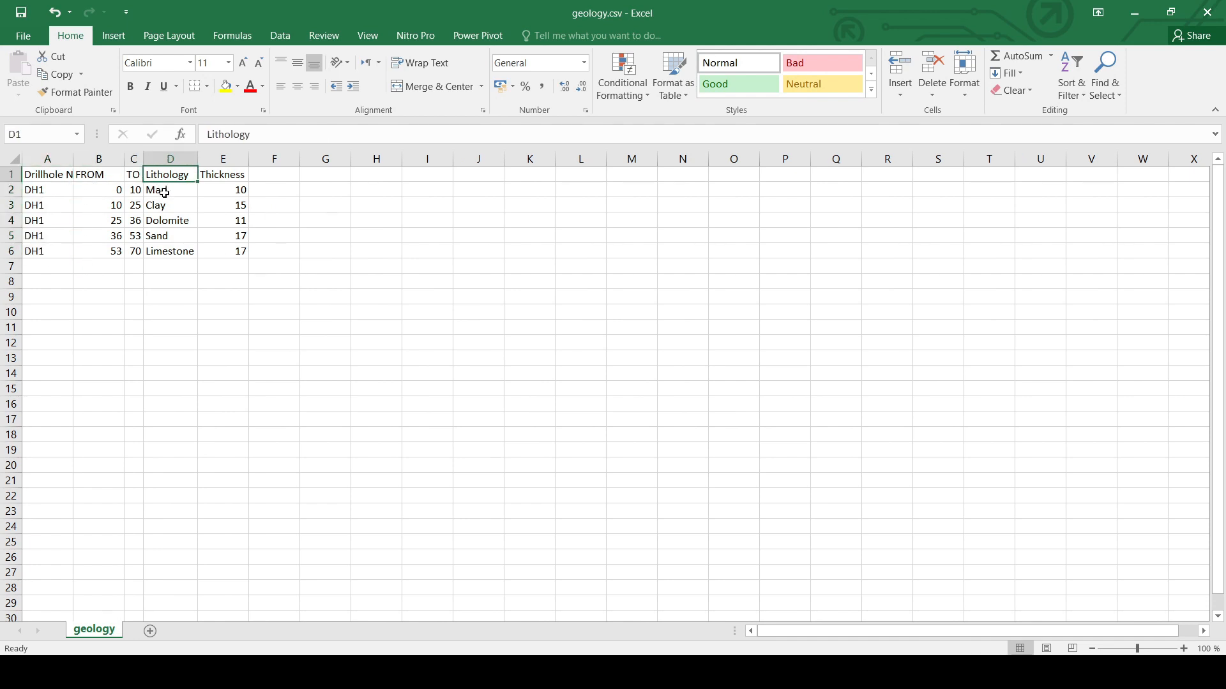
mouse_move(213, 277)
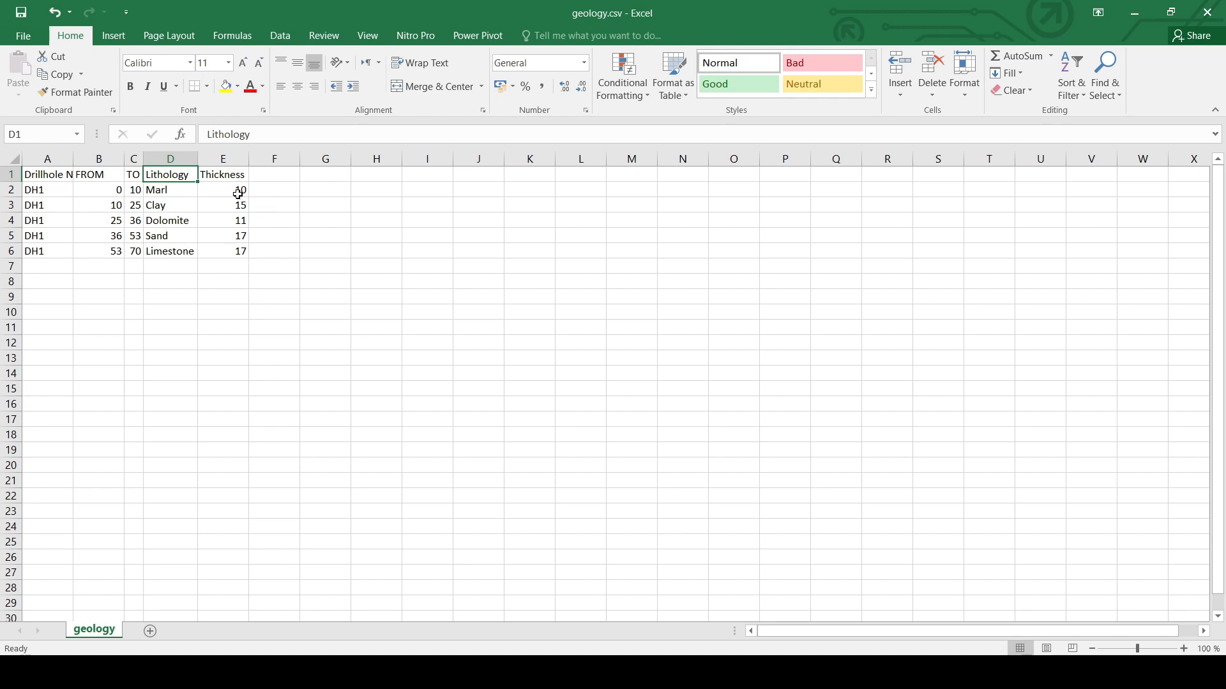
click(222, 297)
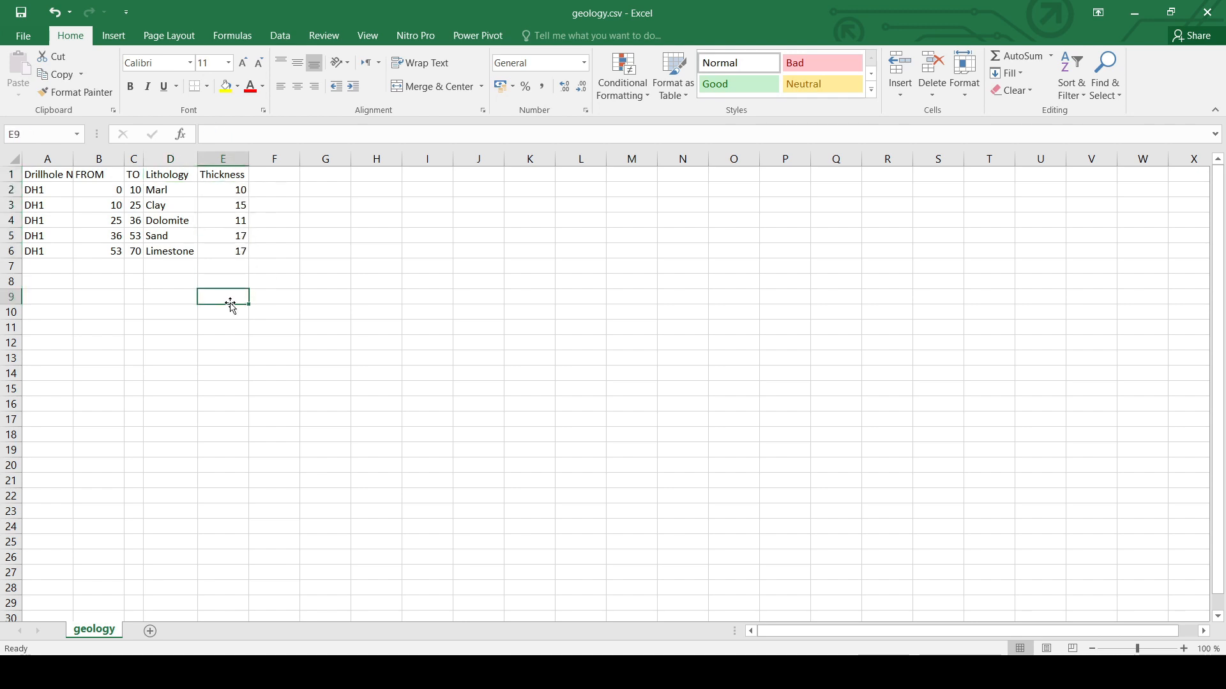